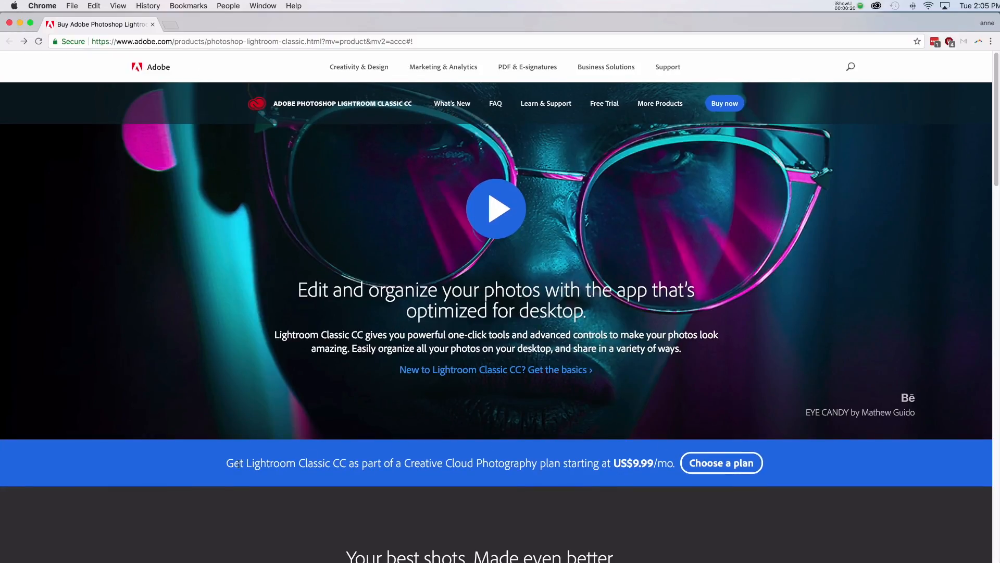
mouse_move(721, 463)
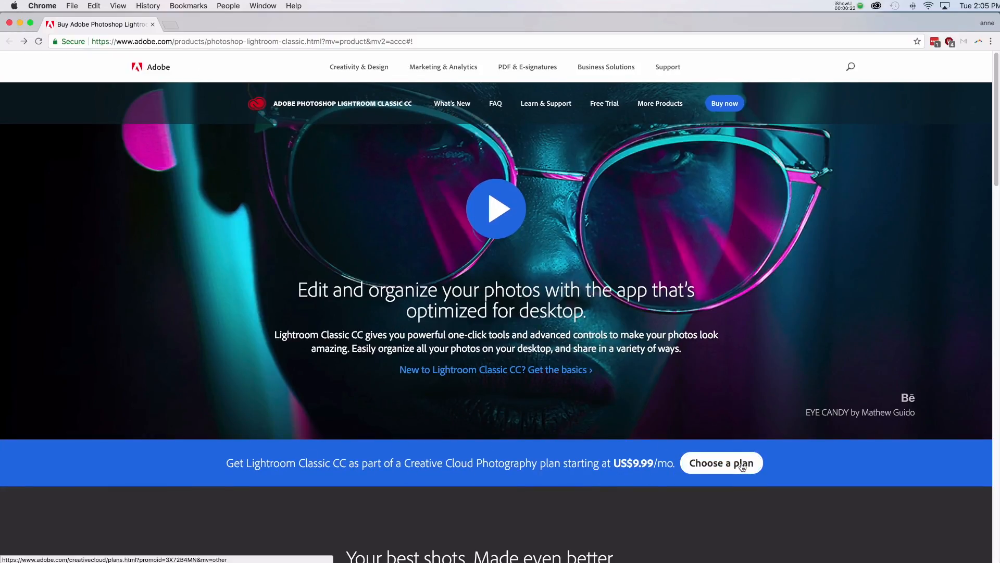
Go to the Creative Cloud Plans & Pricing page via the 'Choose a plan' banner button
left_click(721, 463)
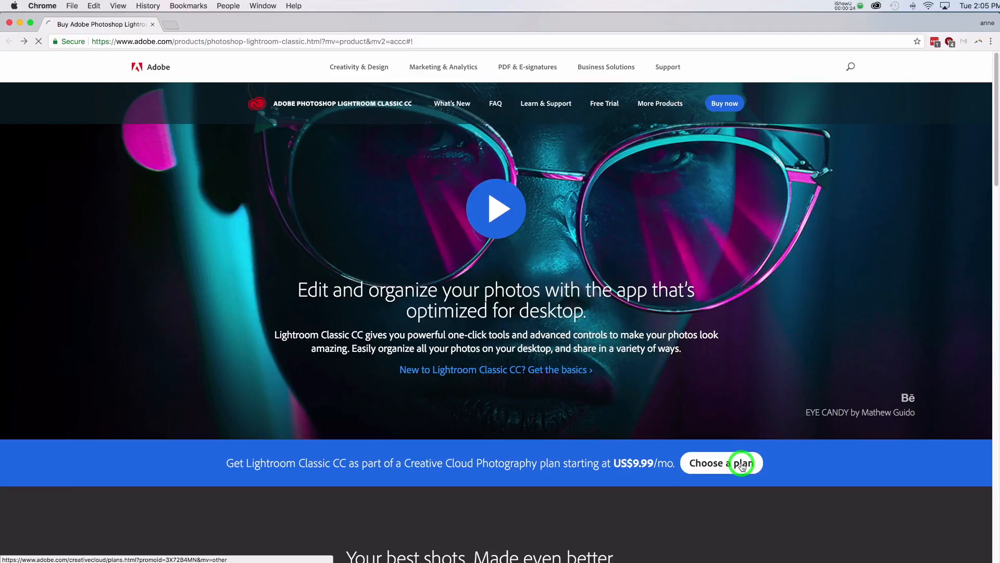
left_click(721, 463)
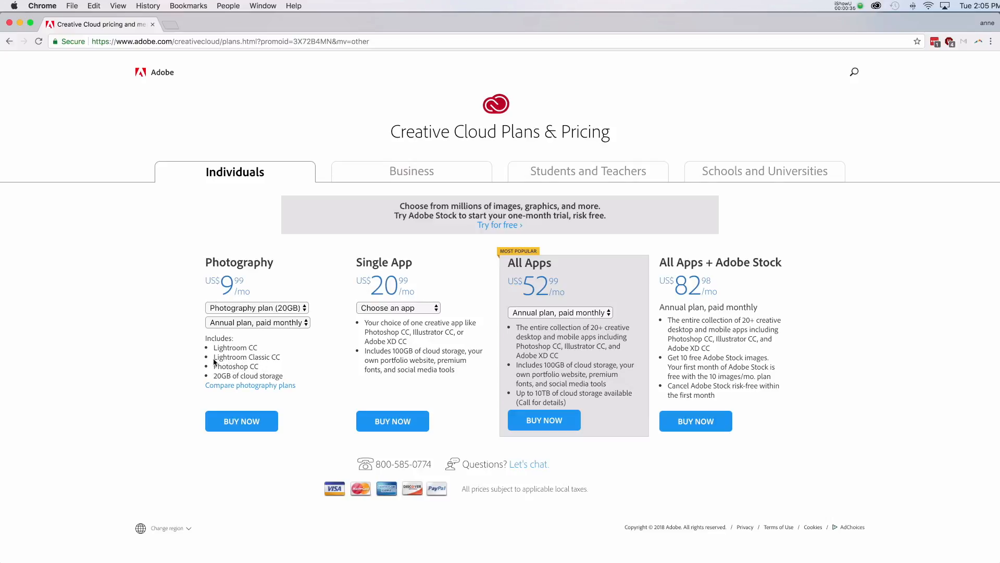
mouse_move(291, 362)
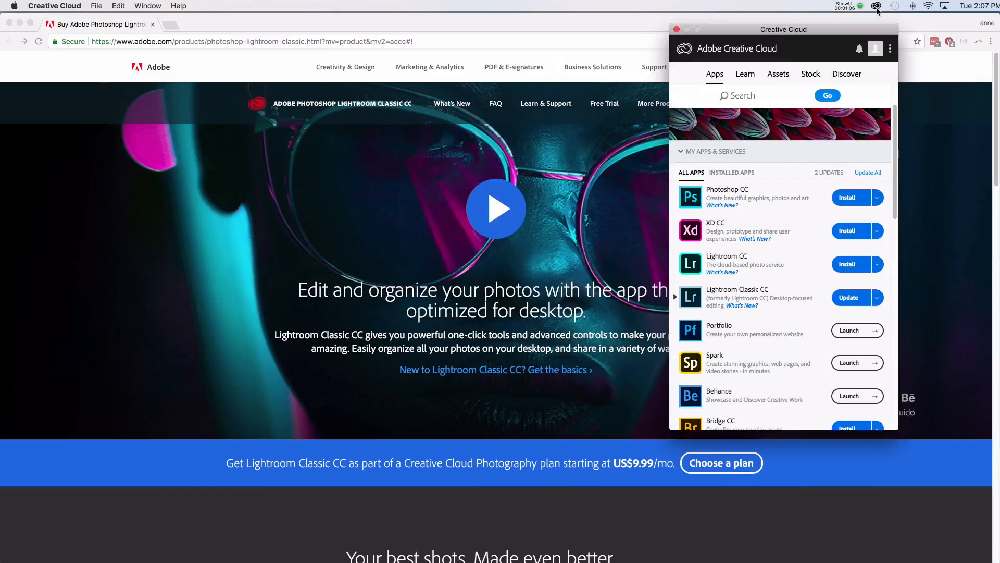
mouse_move(788, 55)
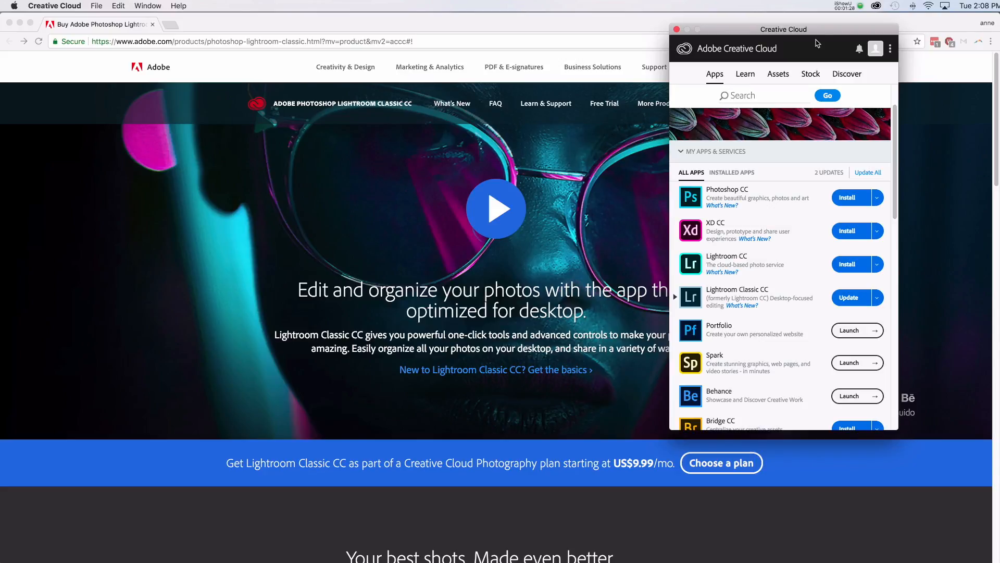
mouse_move(695, 52)
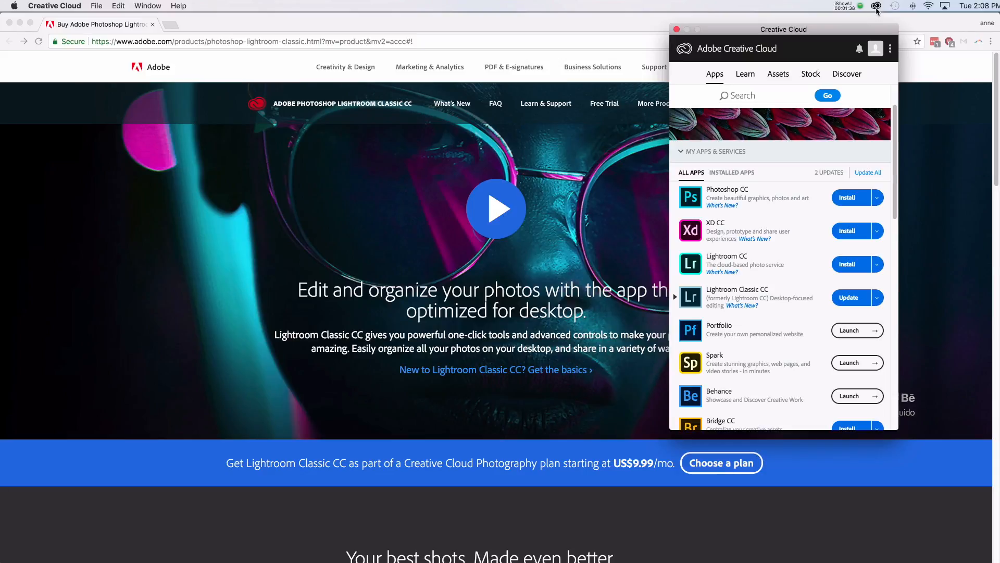
Toggle the Creative Cloud menu-bar icon to show the Apps panel listing Lightroom Classic CC
left_click(876, 7)
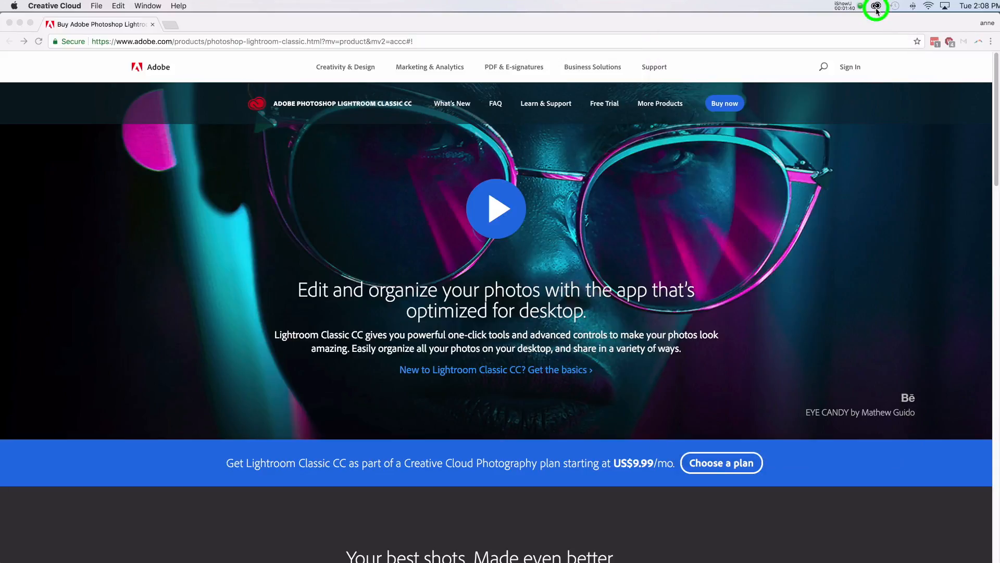
left_click(876, 6)
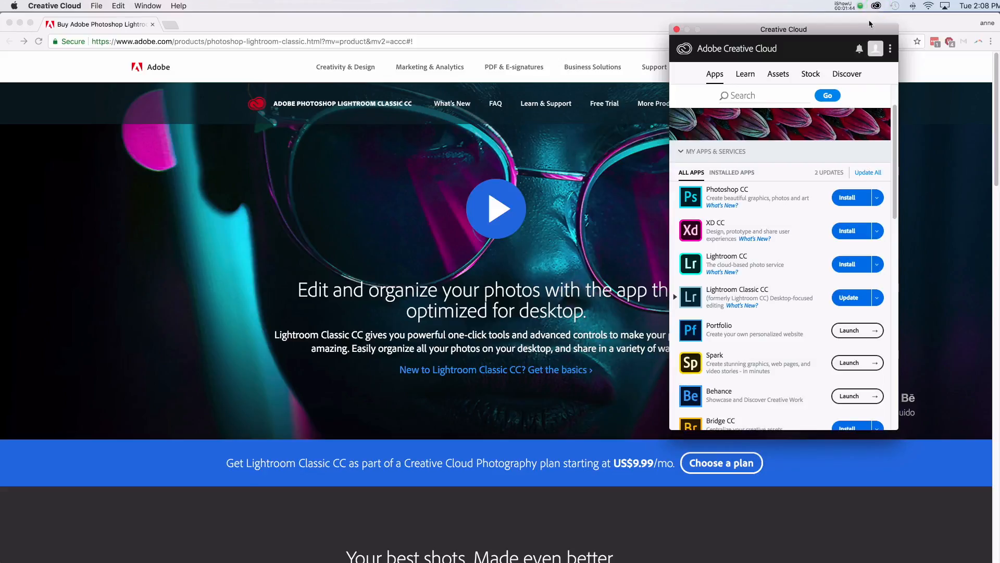
mouse_move(726, 279)
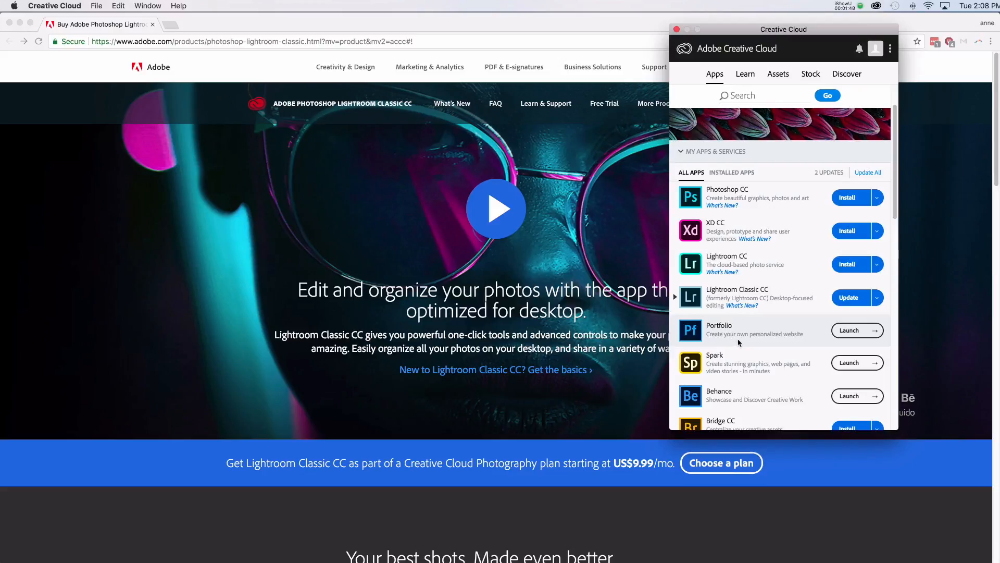
mouse_move(749, 340)
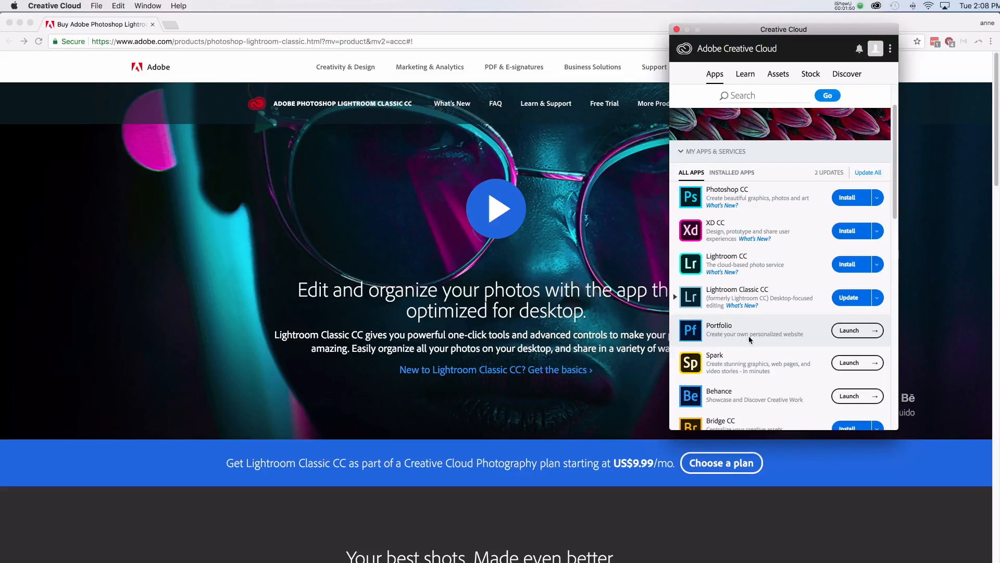
mouse_move(749, 309)
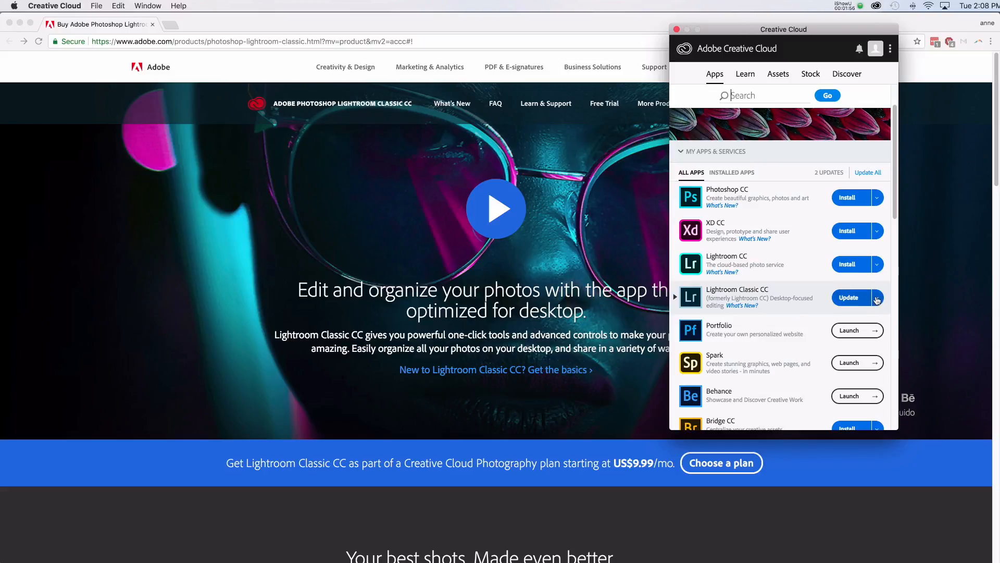
Update Lightroom Classic CC, checking Advanced Options and leaving 'Remove old versions' unchecked
left_click(876, 297)
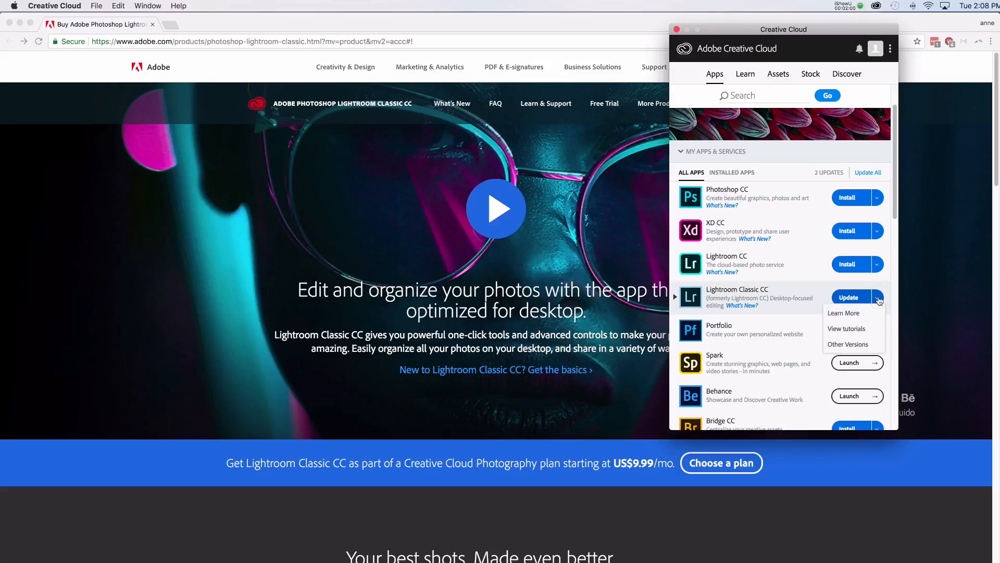
left_click(877, 297)
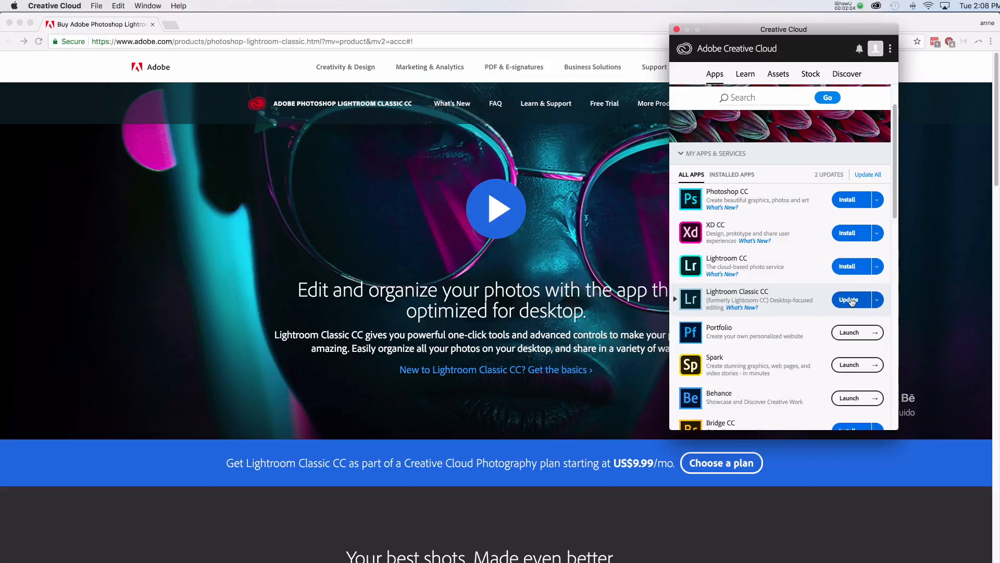
left_click(848, 299)
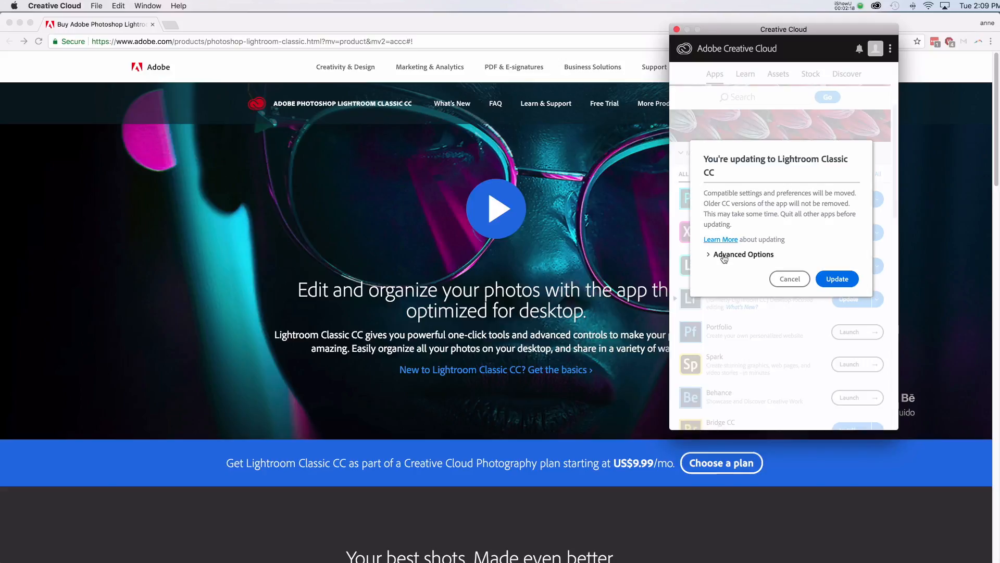
left_click(742, 255)
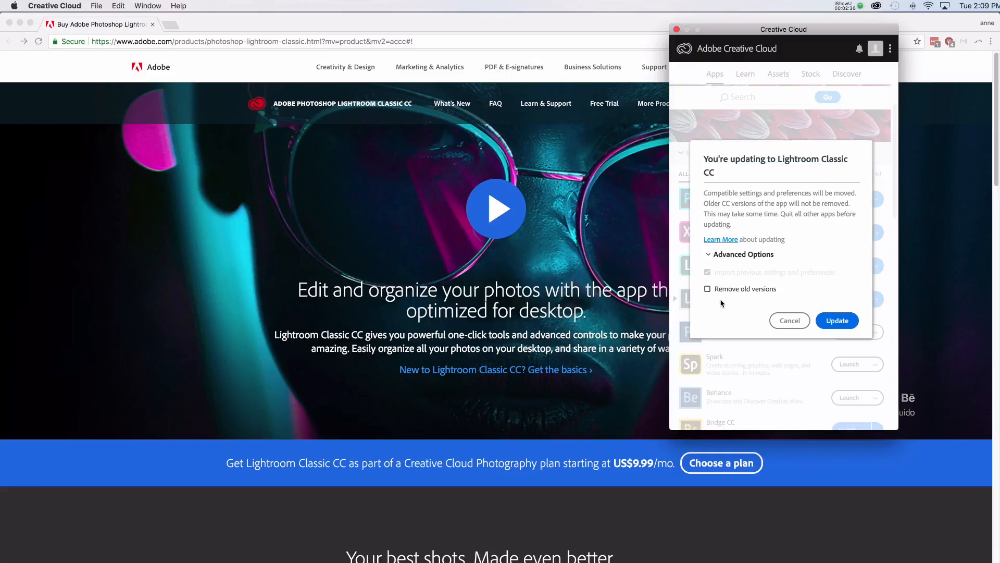
left_click(837, 320)
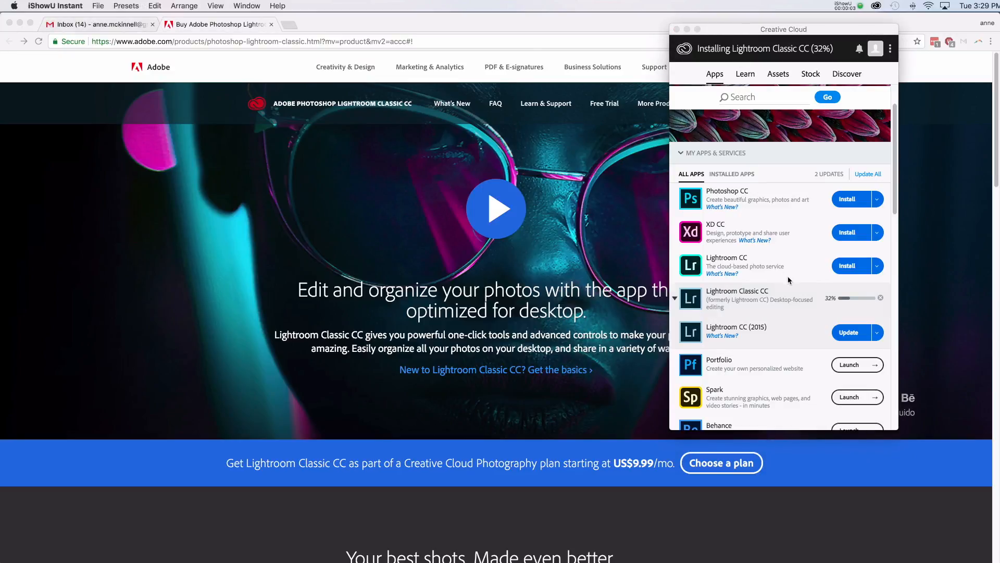
mouse_move(831, 304)
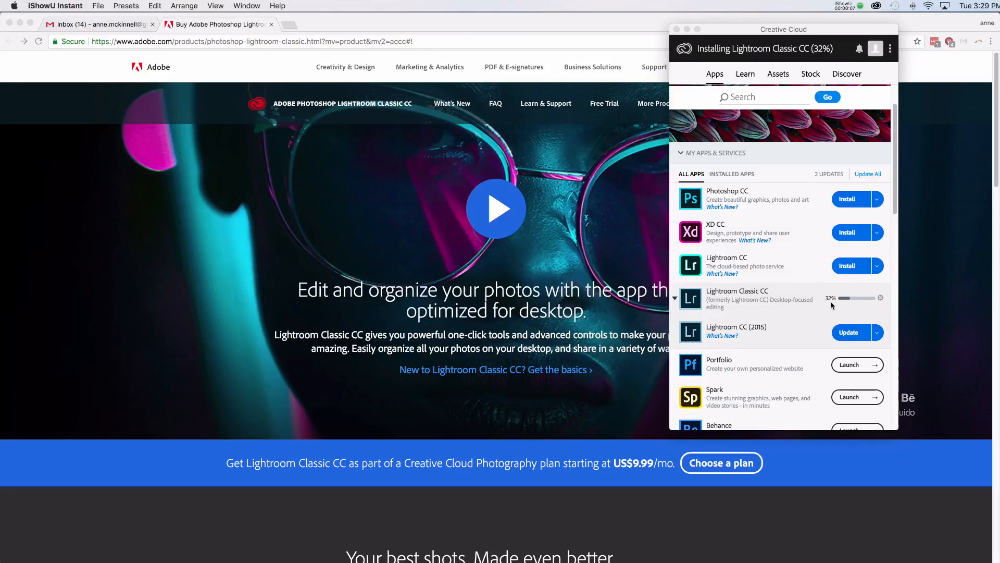
mouse_move(828, 306)
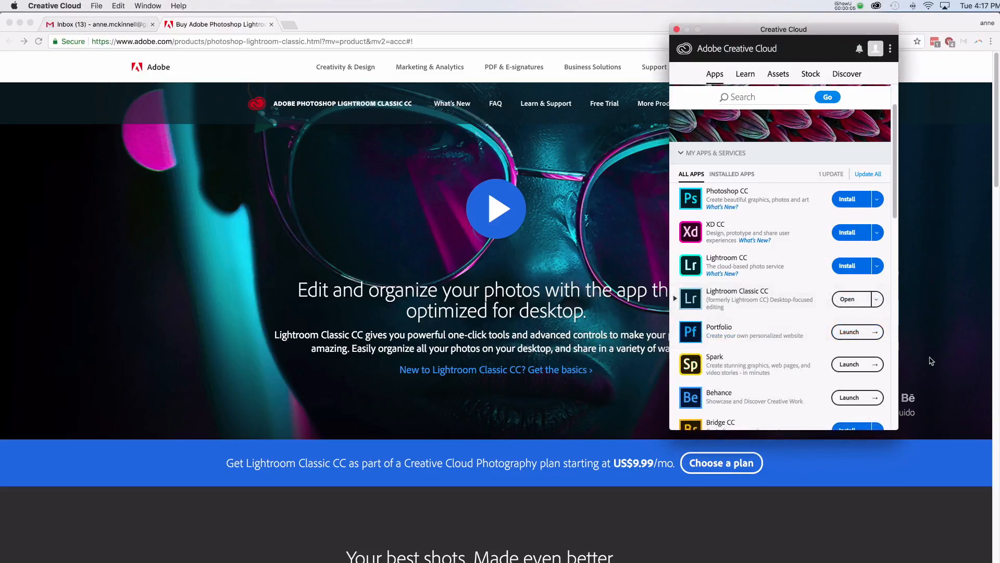
mouse_move(922, 312)
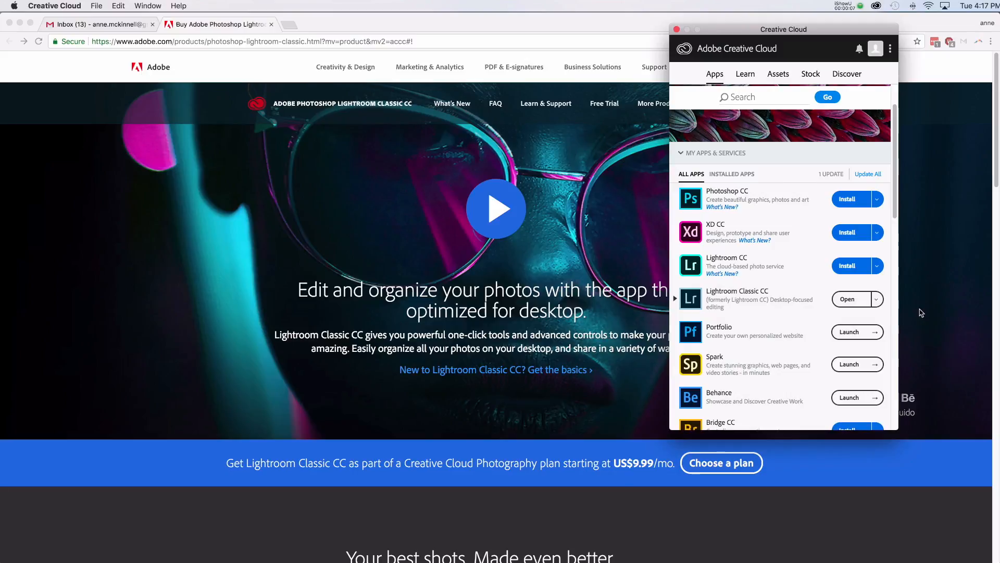
mouse_move(910, 309)
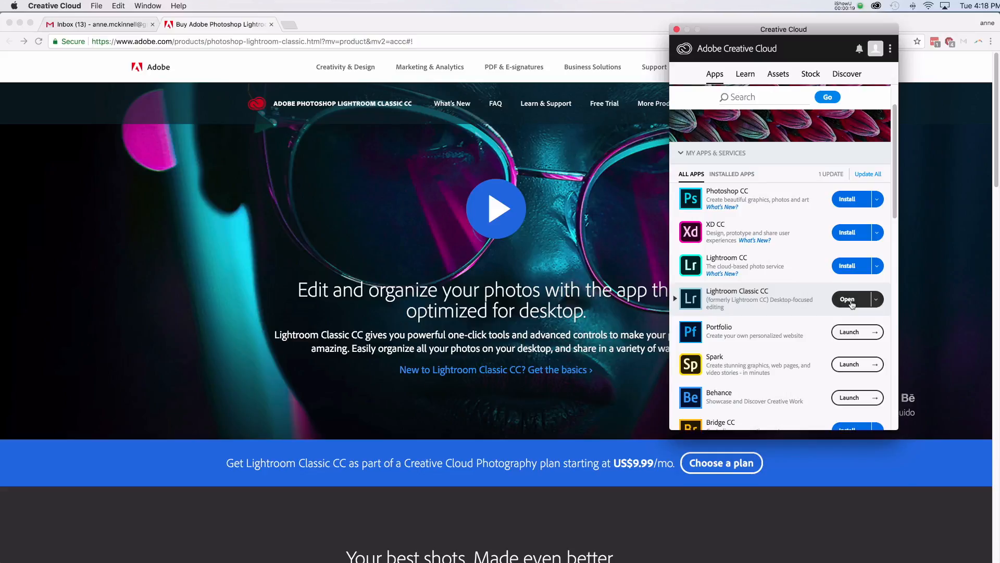
Launch the new Lightroom Classic CC and upgrade the old catalog, keeping the default destination
left_click(846, 299)
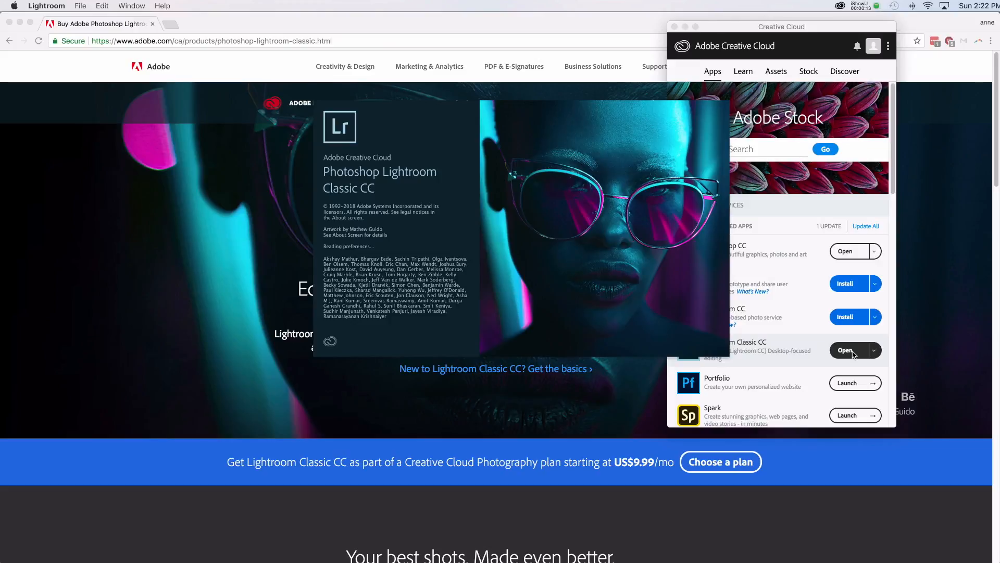
left_click(845, 350)
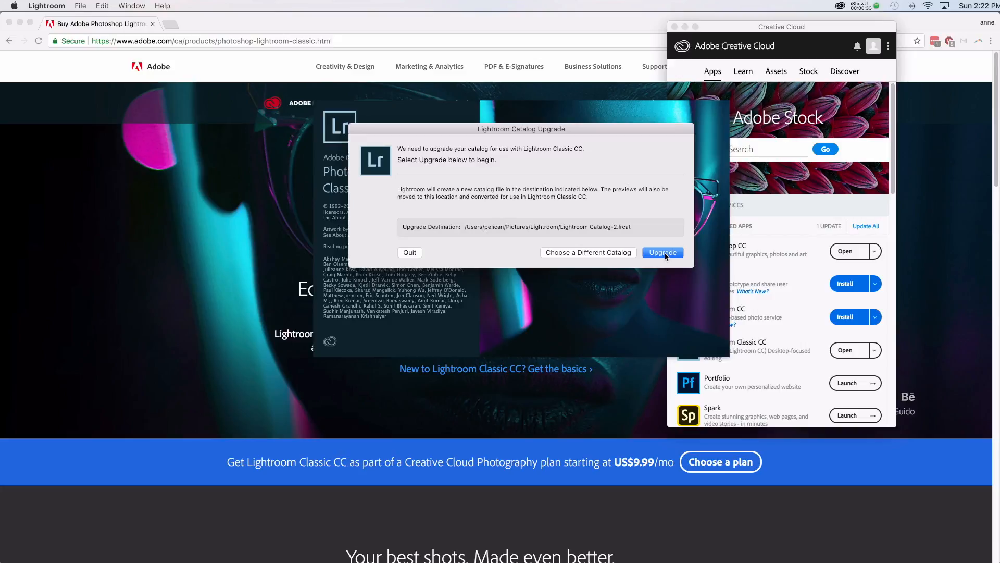
mouse_move(537, 236)
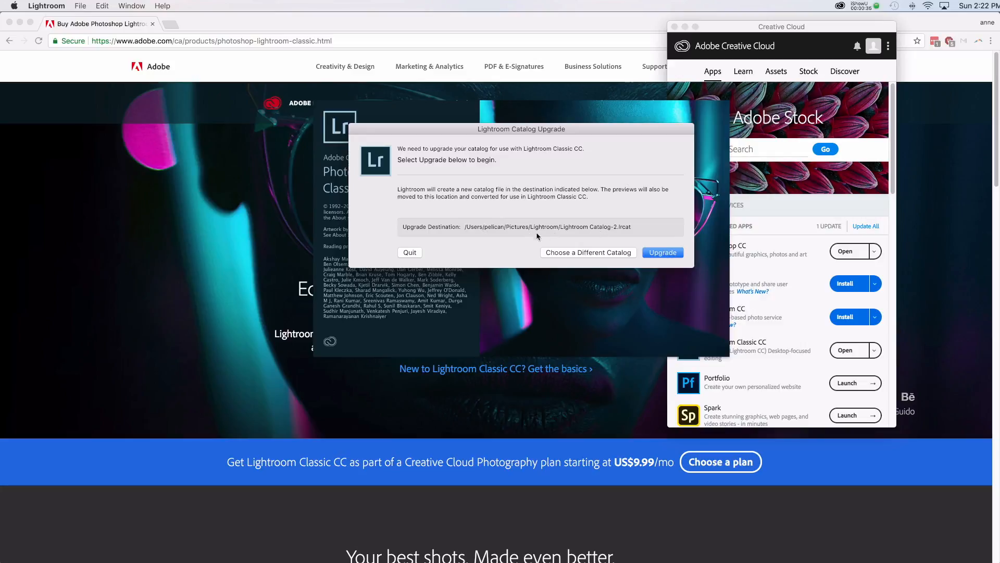
mouse_move(571, 234)
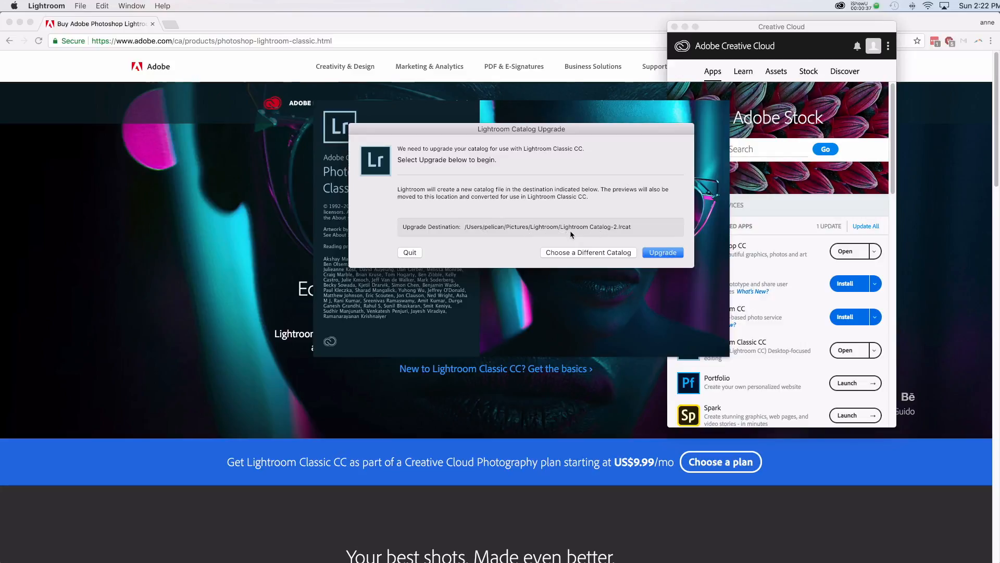
mouse_move(610, 238)
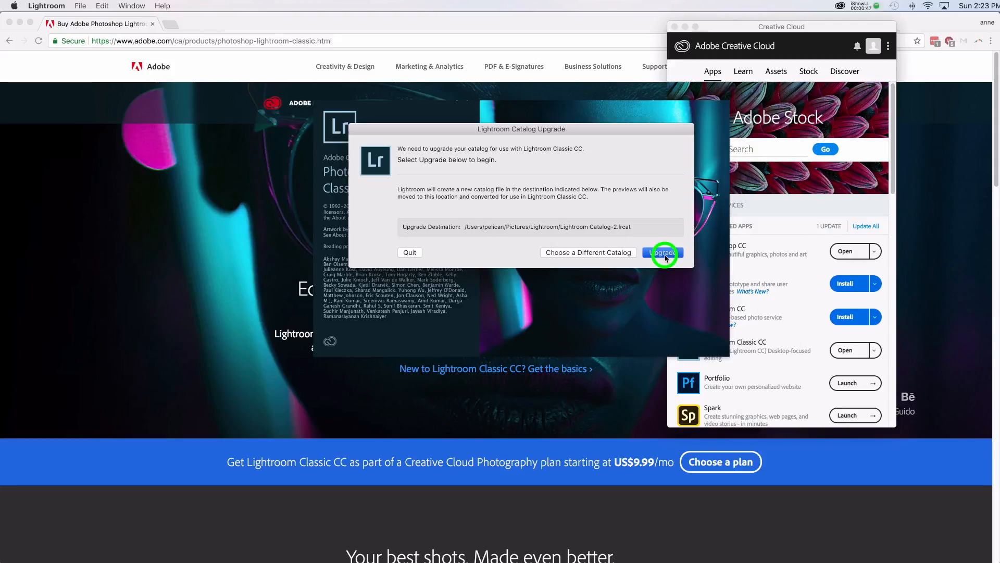
left_click(662, 252)
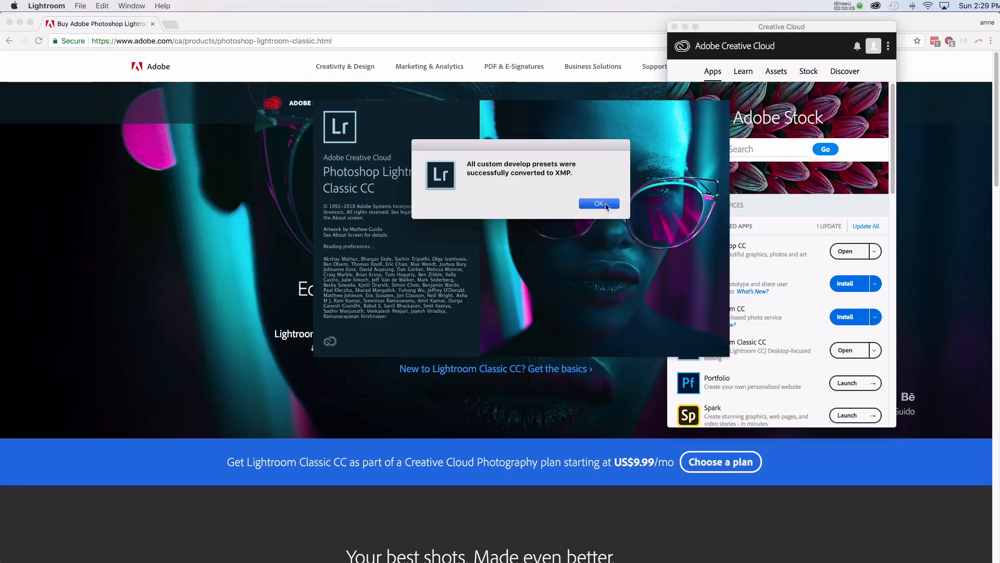
Acknowledge the presets-converted-to-XMP alert and dismiss the new-features welcome screen
left_click(598, 203)
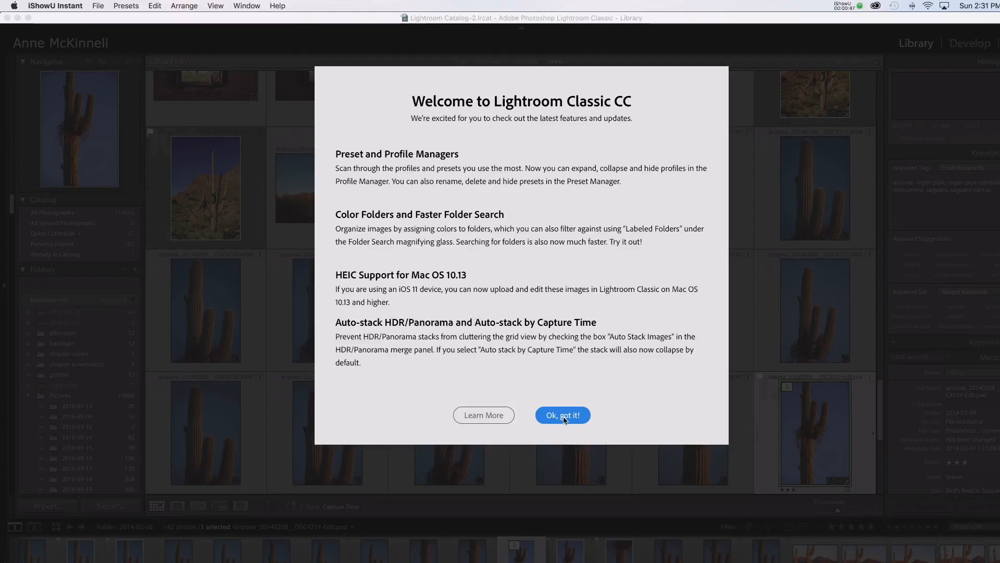
left_click(561, 415)
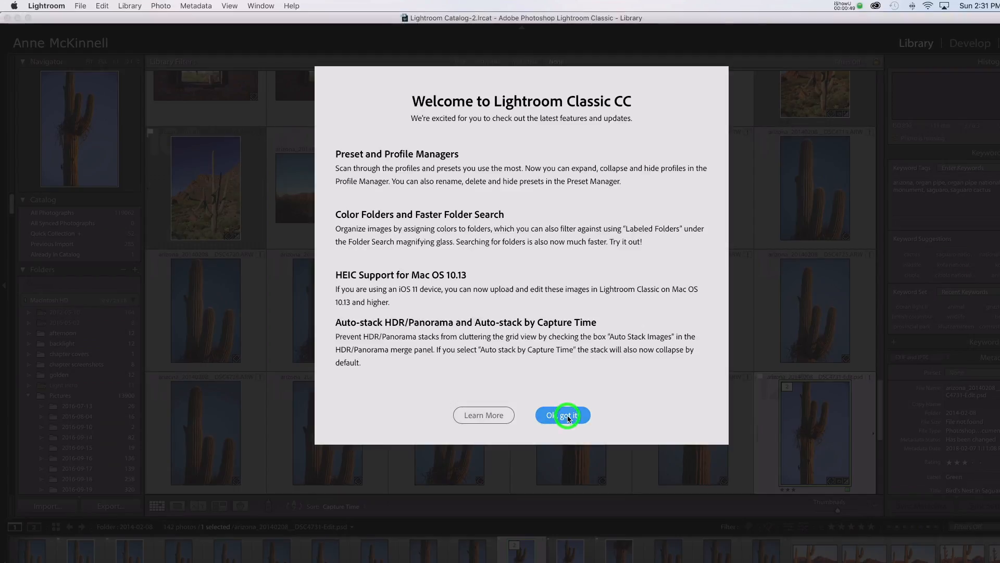
left_click(562, 414)
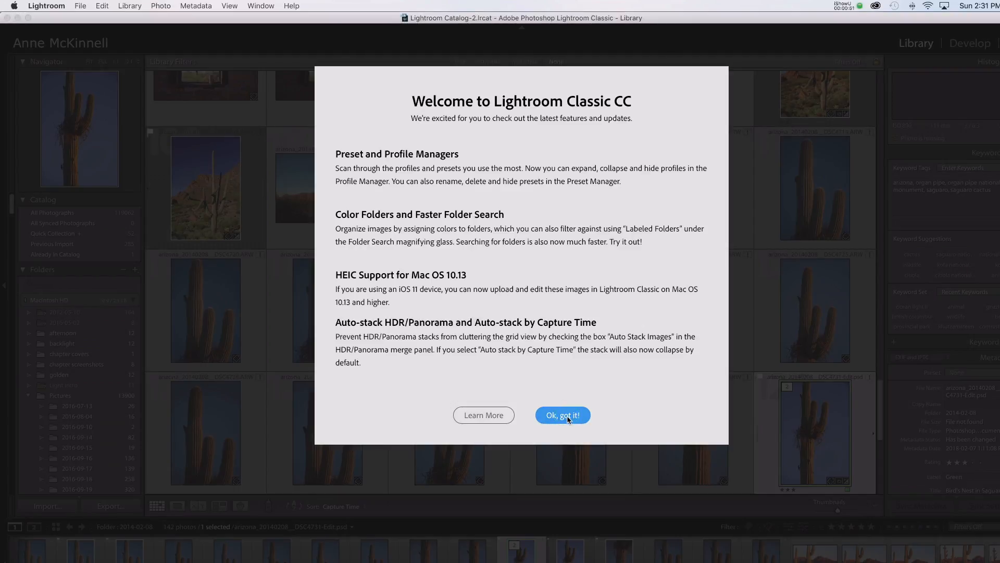
left_click(562, 415)
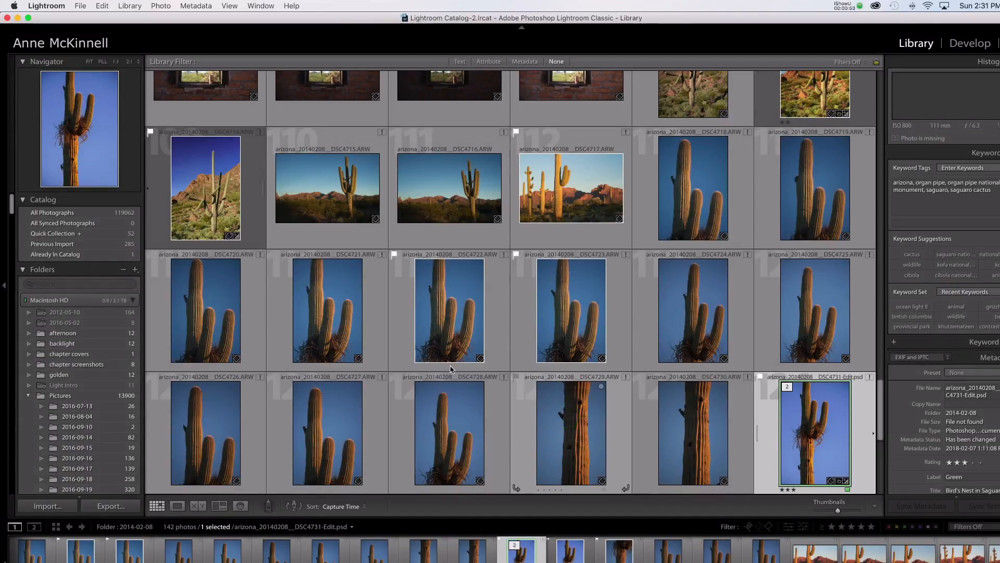
Select the 66-photo Scotland collection in the Collections panel
left_click(133, 301)
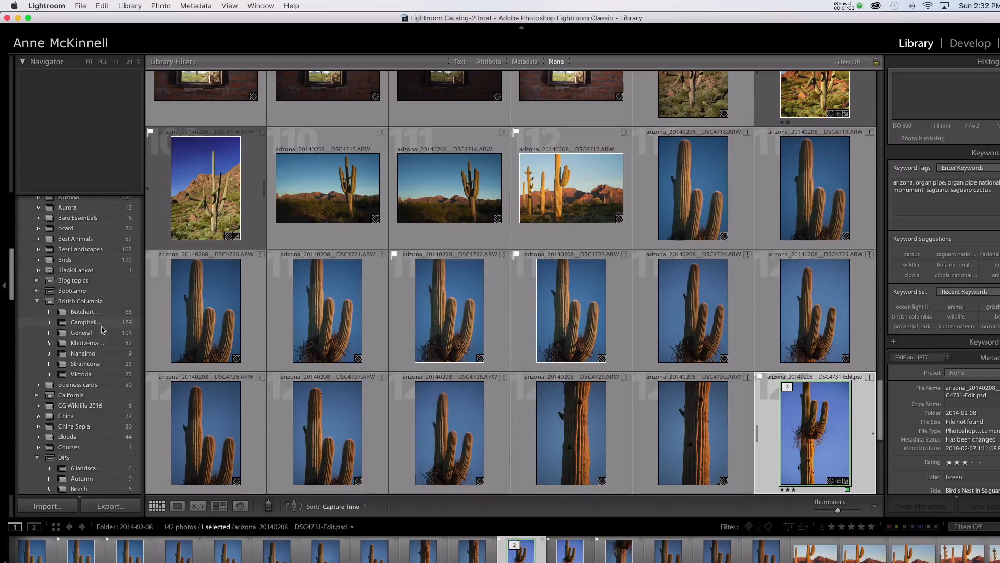
left_click(38, 213)
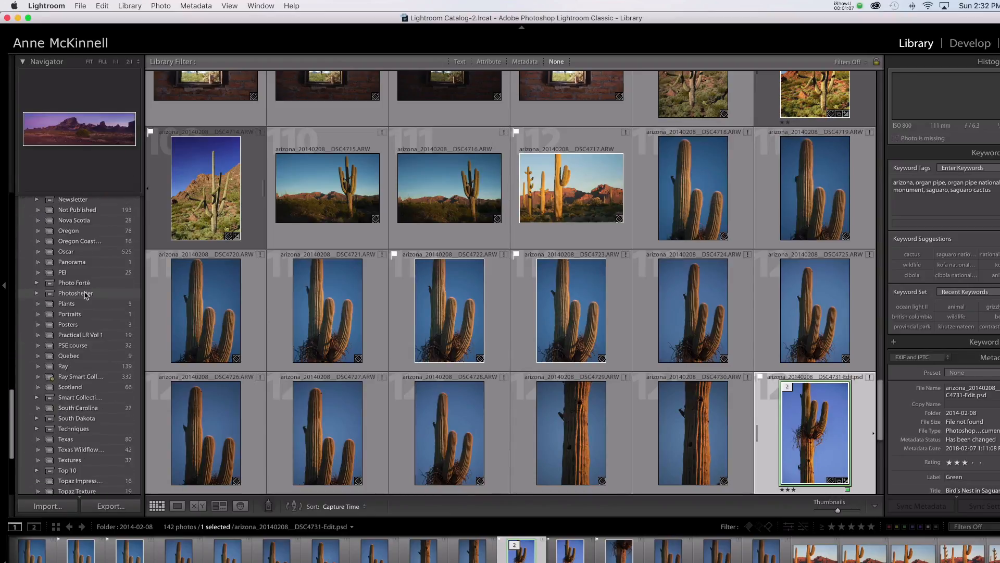
left_click(70, 363)
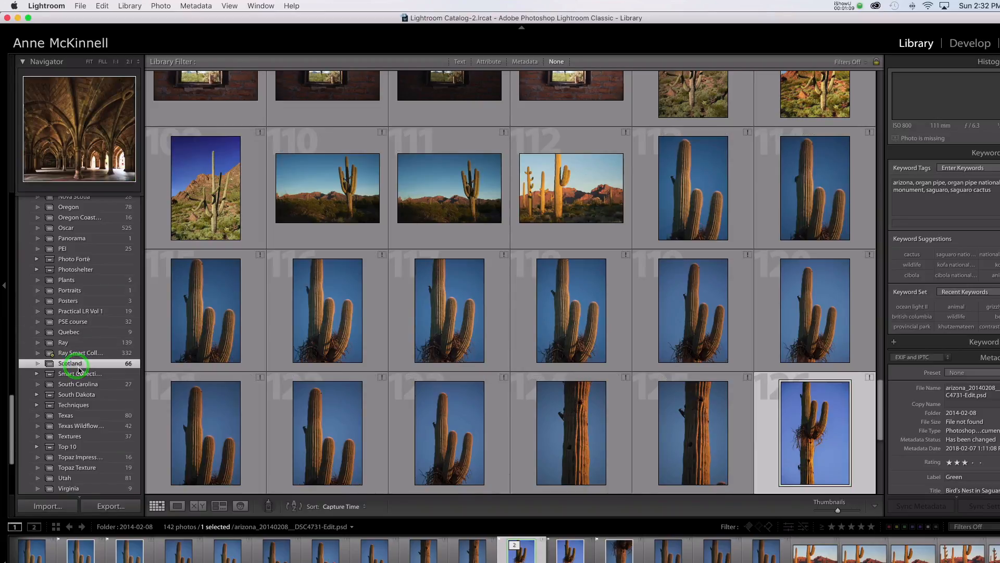
left_click(70, 361)
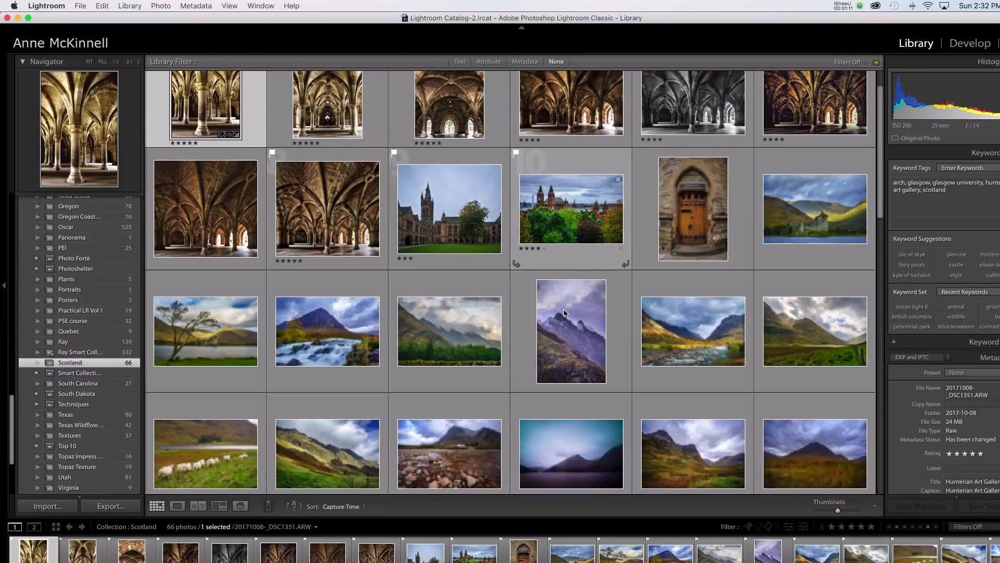
scroll("down", 3)
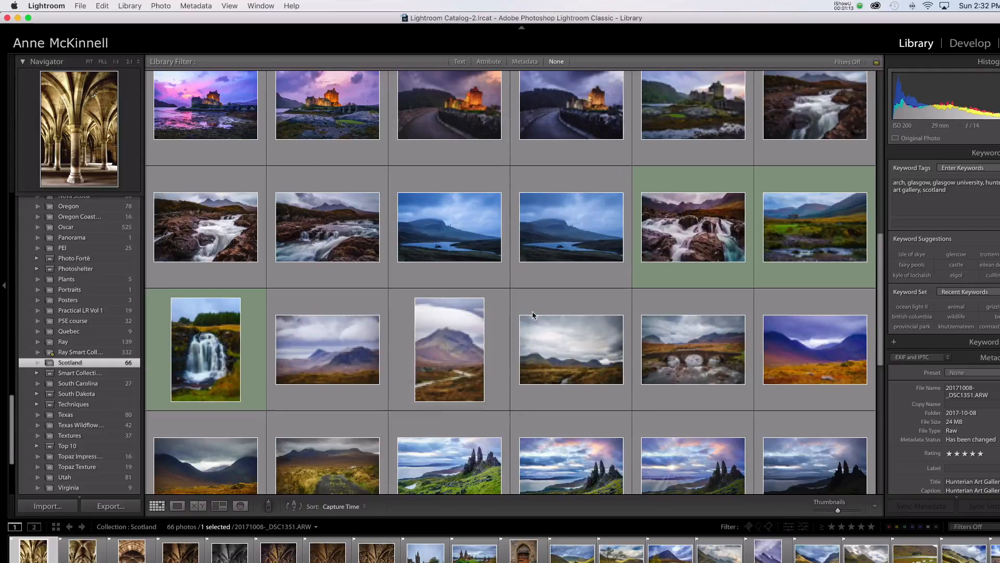
scroll("up", 3)
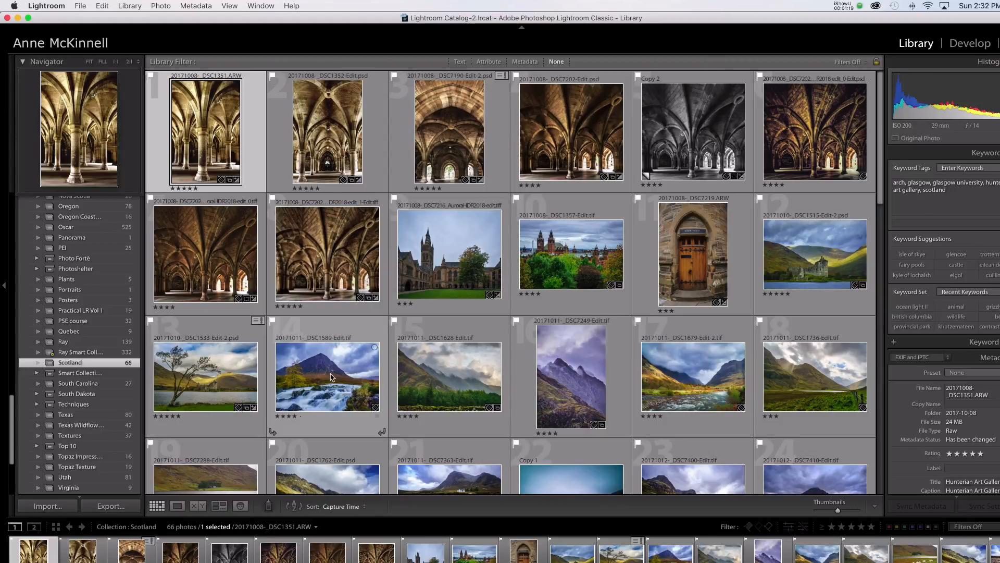
Choose the mountain-and-waterfall thumbnail and switch to the Develop module
left_click(326, 376)
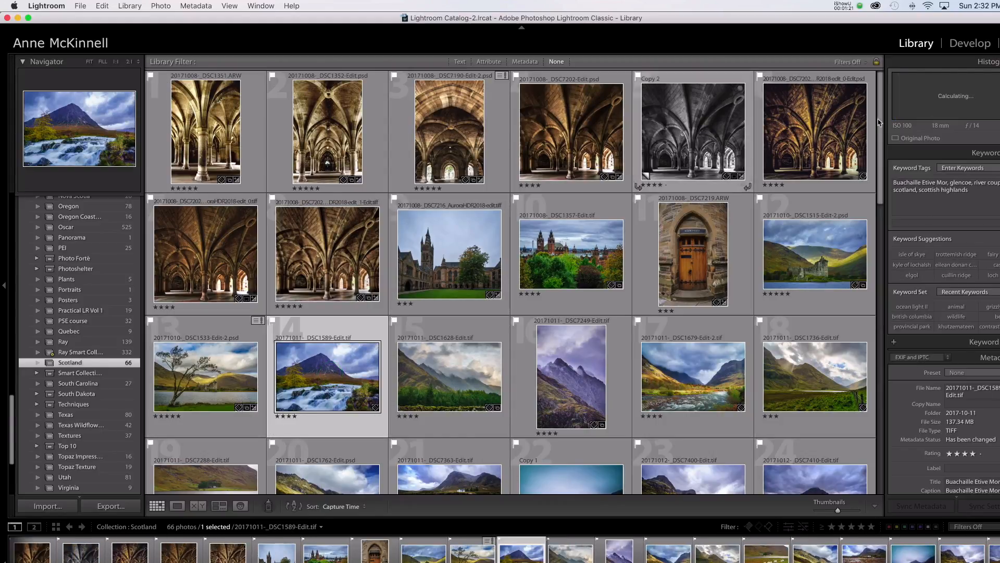
left_click(970, 43)
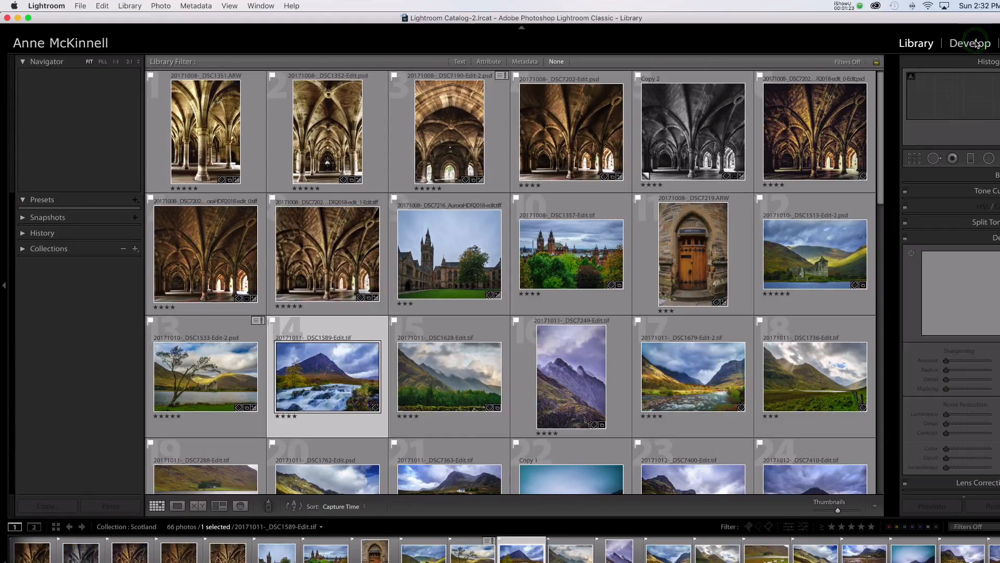
Expand the Presets panel in the Develop module's left sidebar
left_click(969, 43)
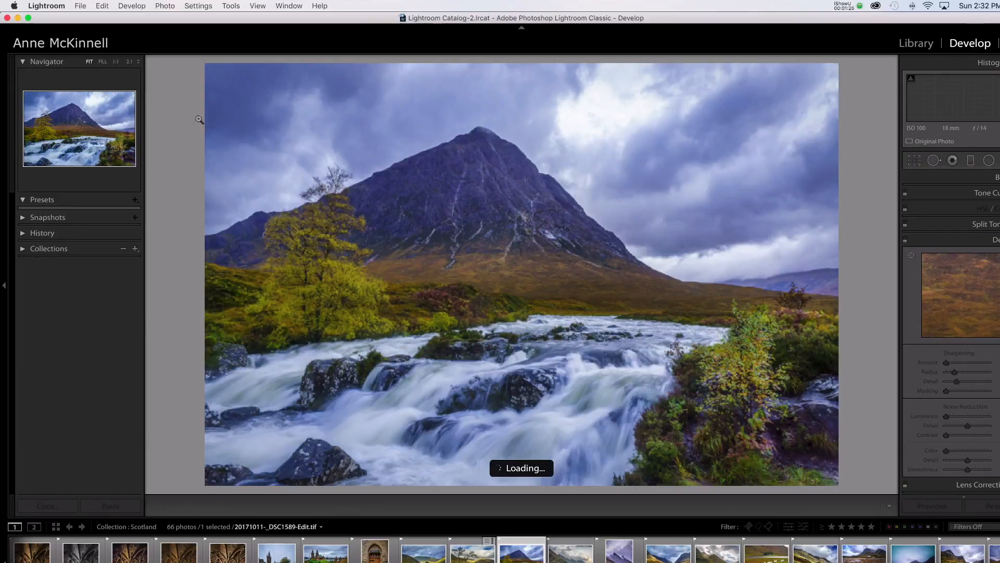
left_click(22, 199)
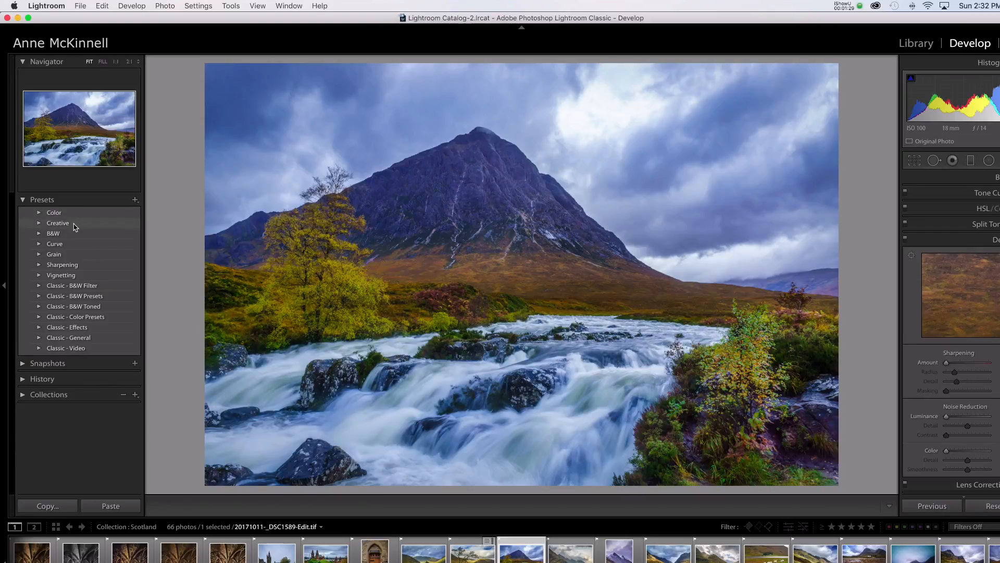
mouse_move(82, 267)
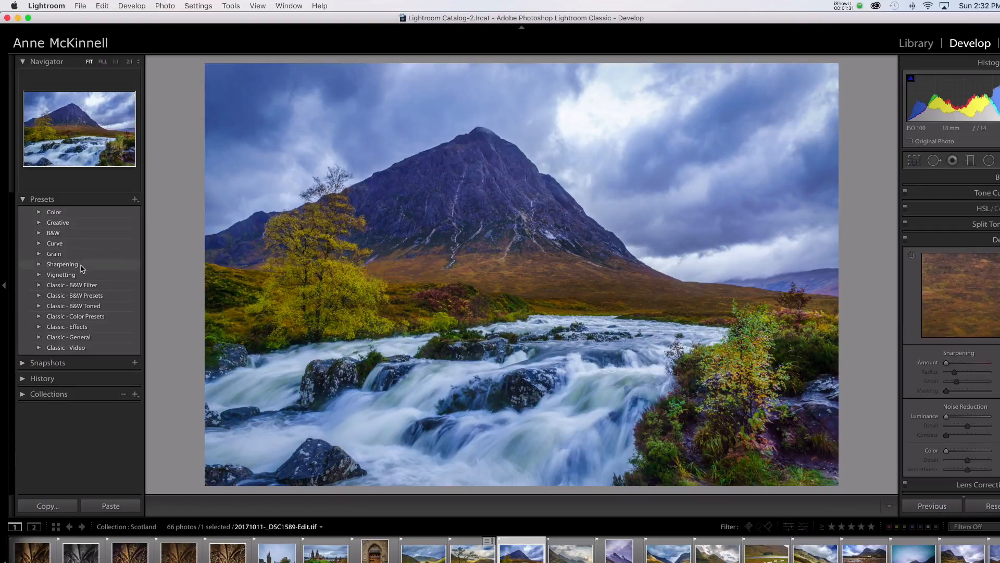
mouse_move(72, 312)
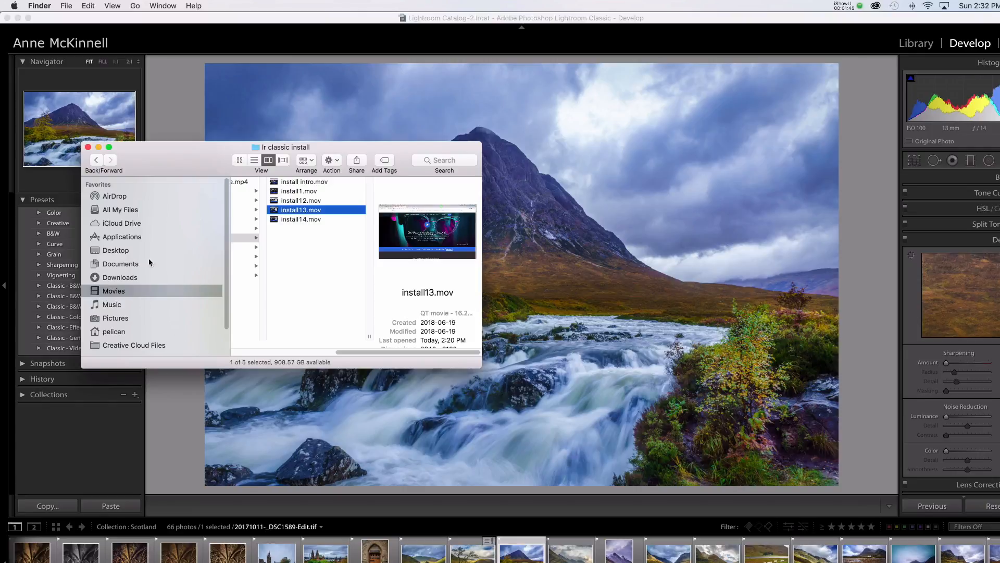
Browse into Pictures > Lightroom to view the original and upgraded catalog files
left_click(115, 318)
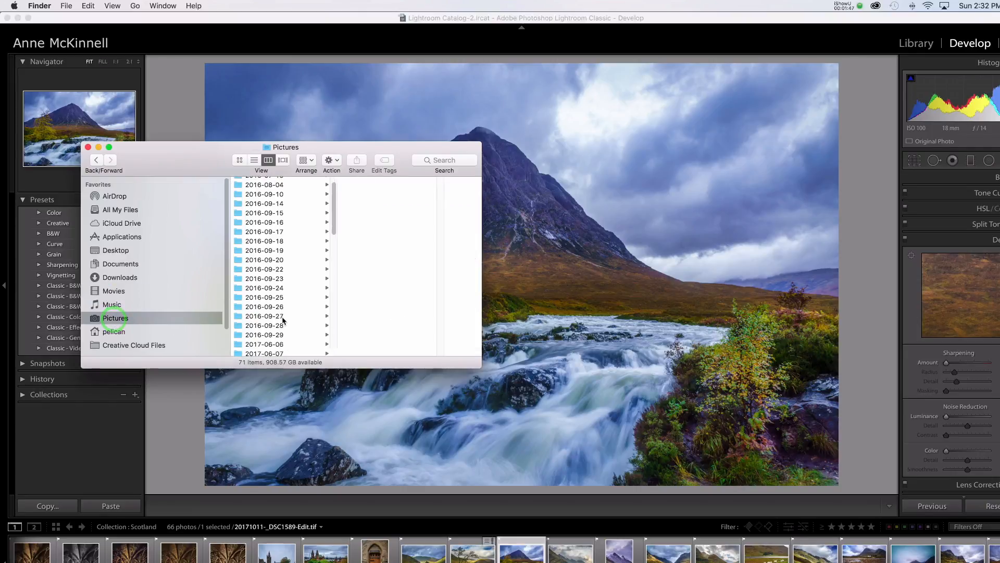
scroll("down", 3)
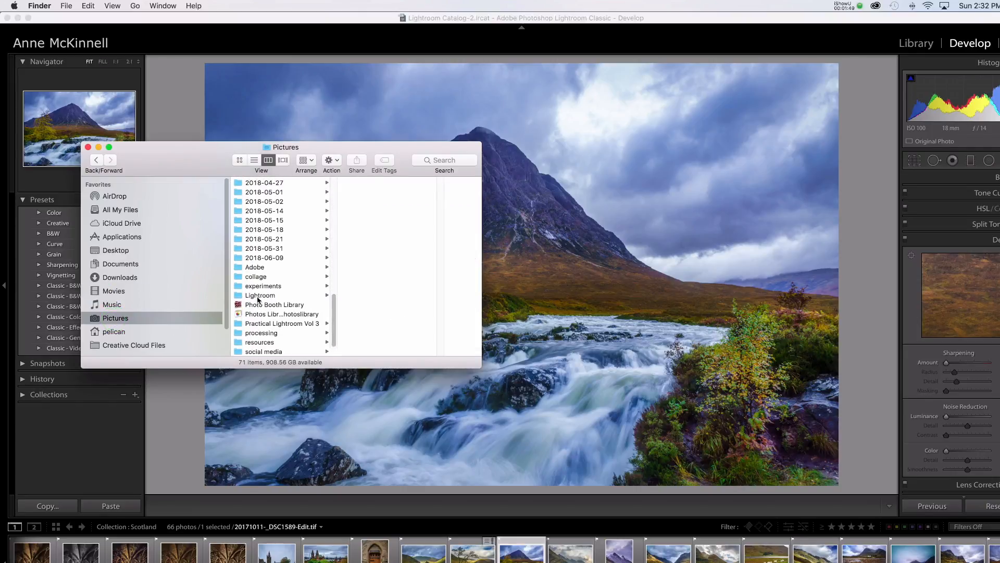
left_click(259, 298)
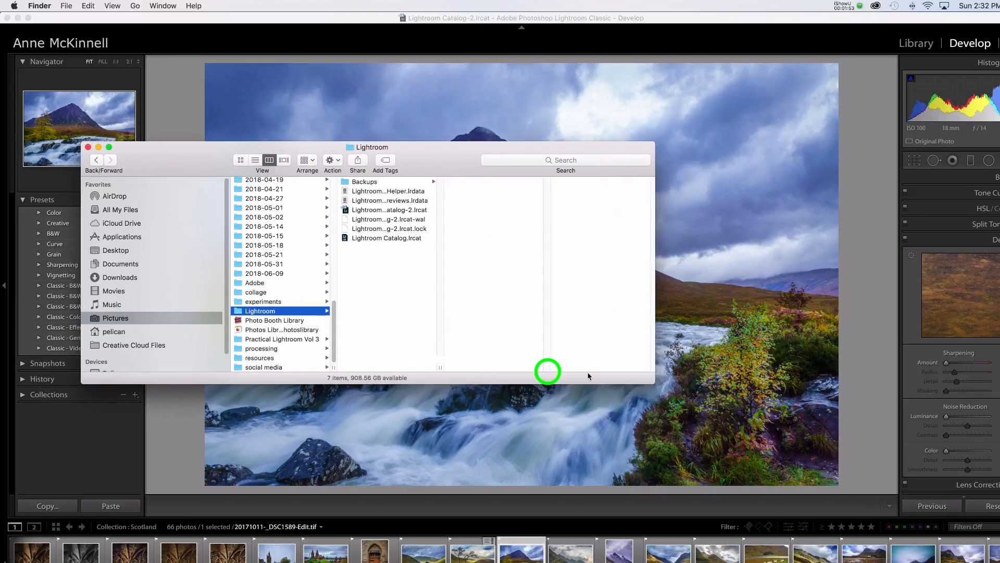
mouse_move(559, 367)
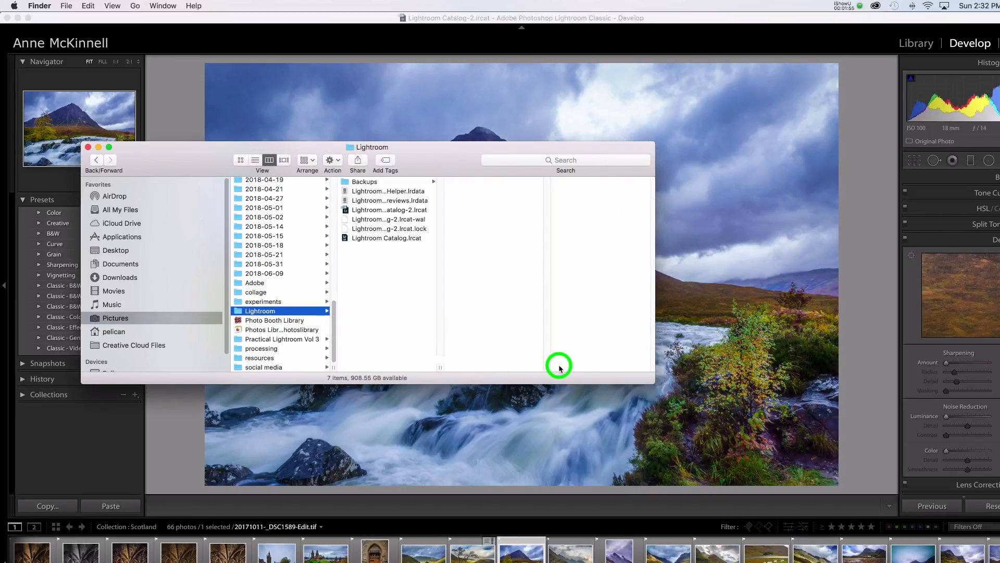
mouse_move(440, 369)
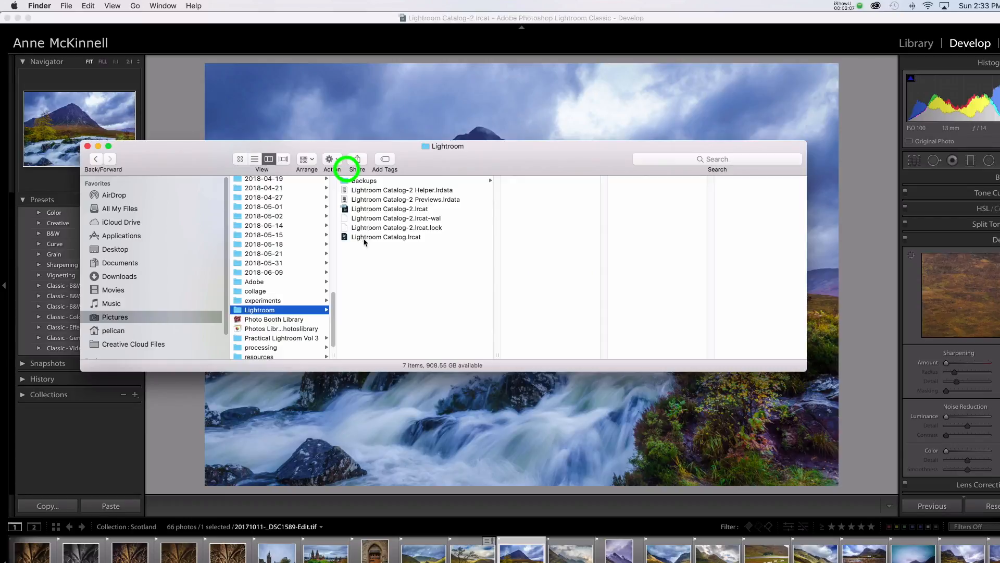
mouse_move(416, 243)
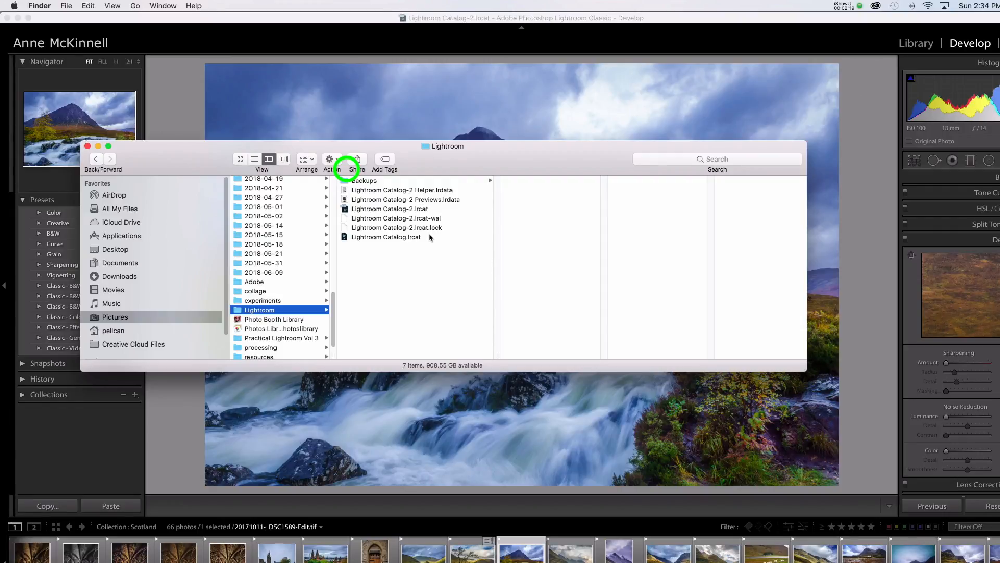
mouse_move(427, 235)
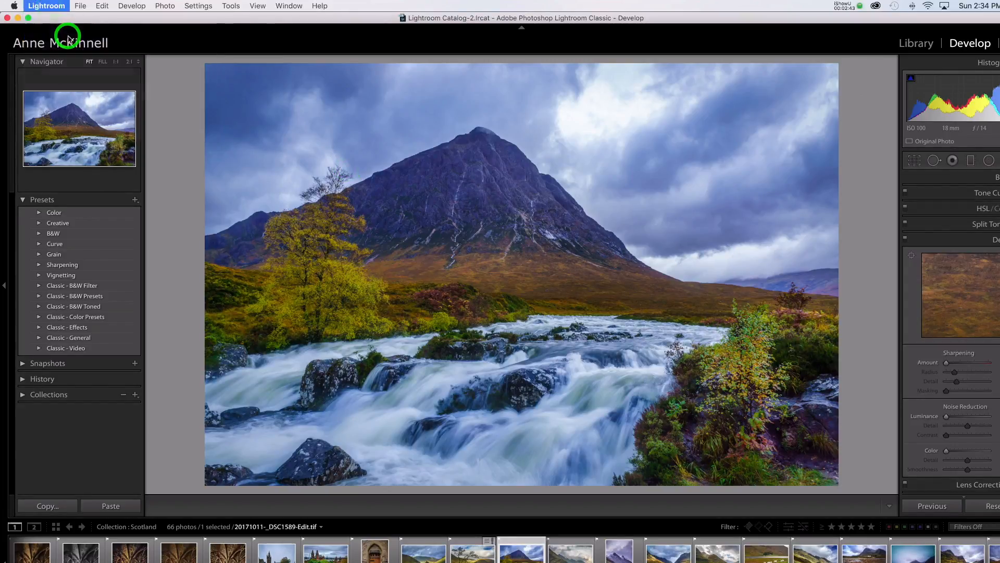
left_click(46, 6)
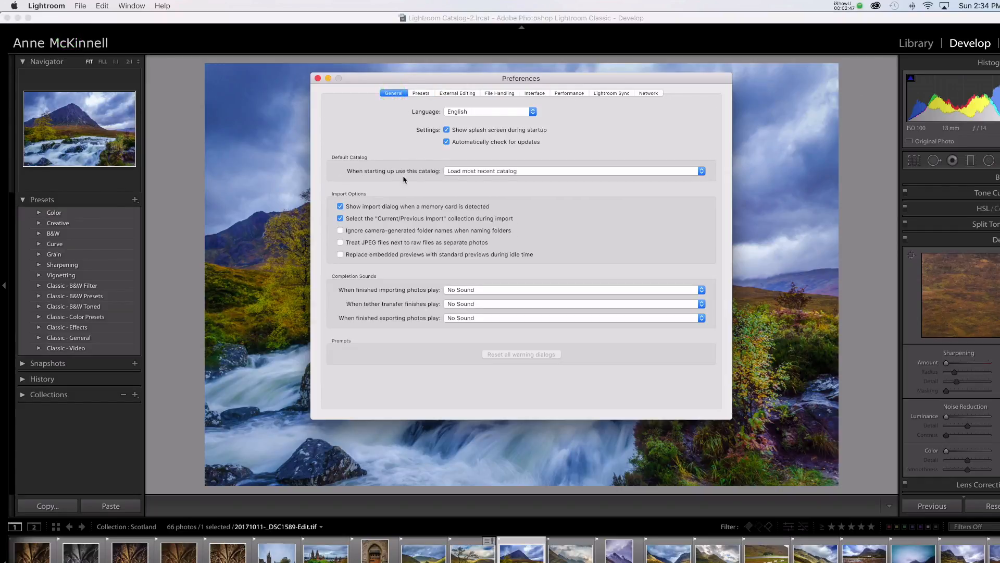
mouse_move(458, 178)
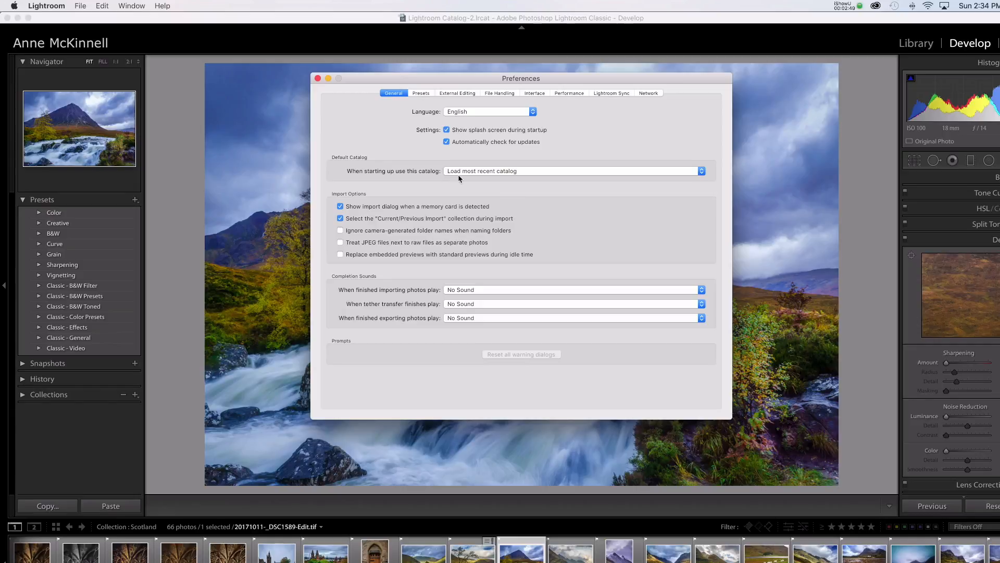
mouse_move(536, 171)
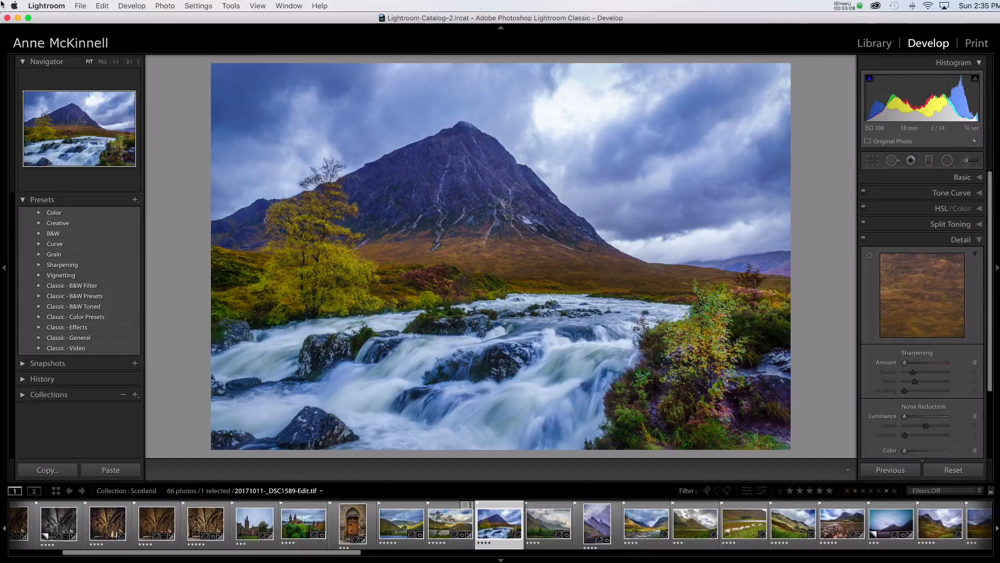
mouse_move(62, 14)
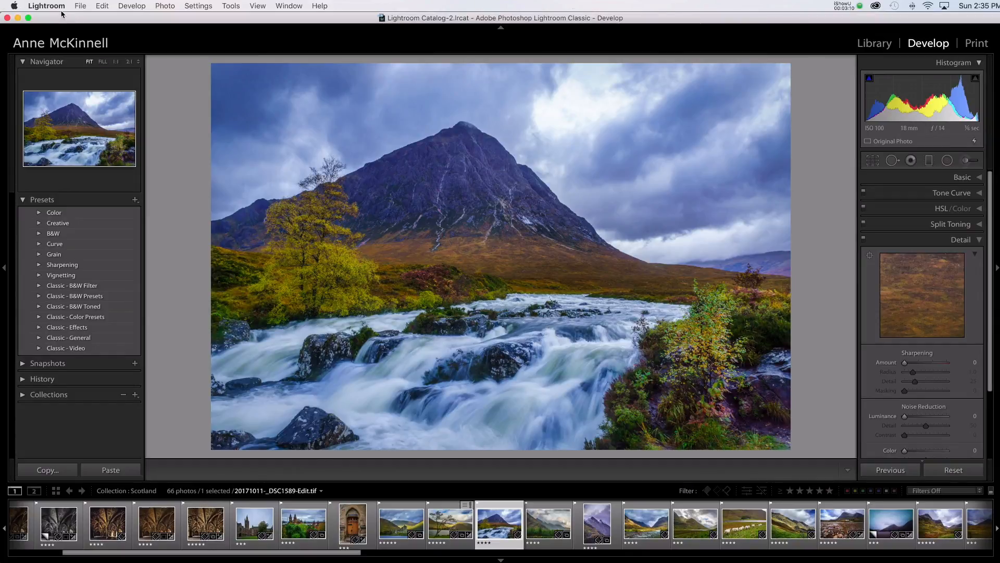
In Preferences > Presets, use Show Lightroom Presets Folder to reveal it in Finder
left_click(45, 7)
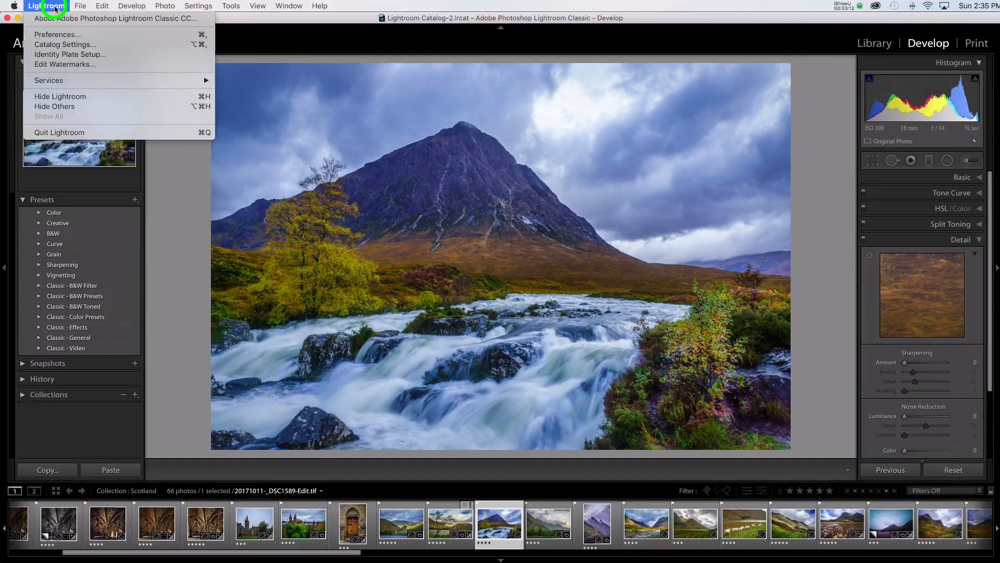
left_click(57, 33)
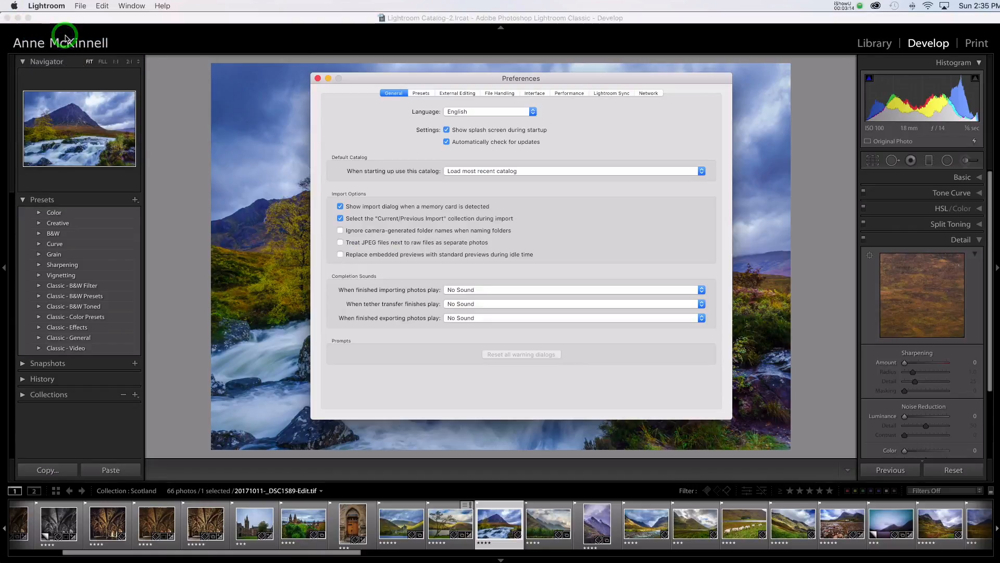
left_click(421, 93)
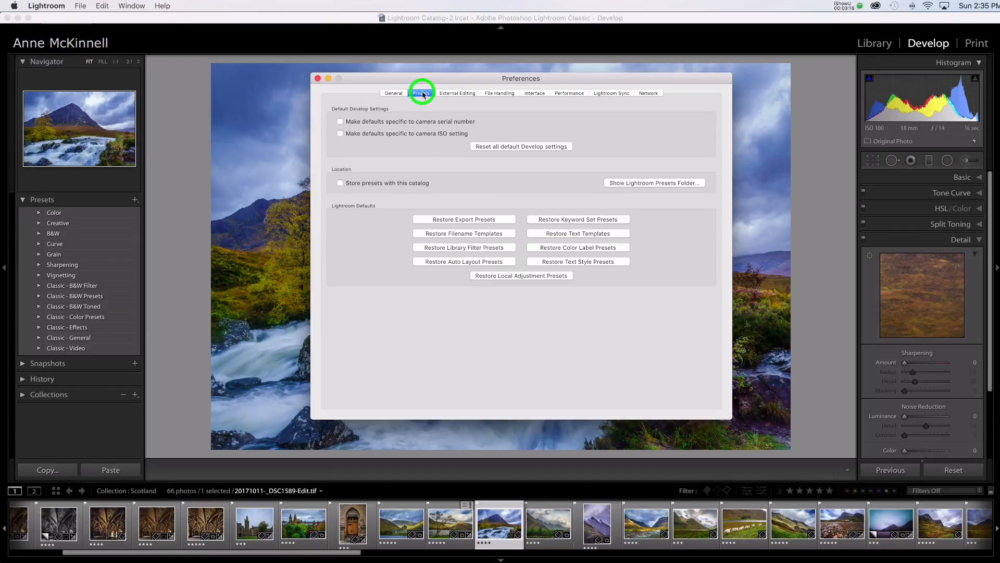
left_click(420, 93)
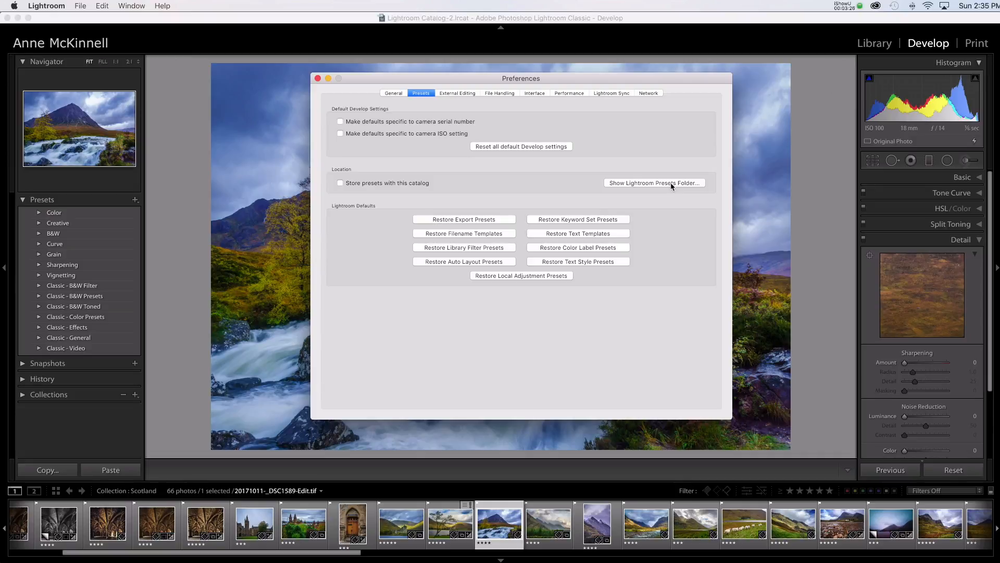
left_click(654, 183)
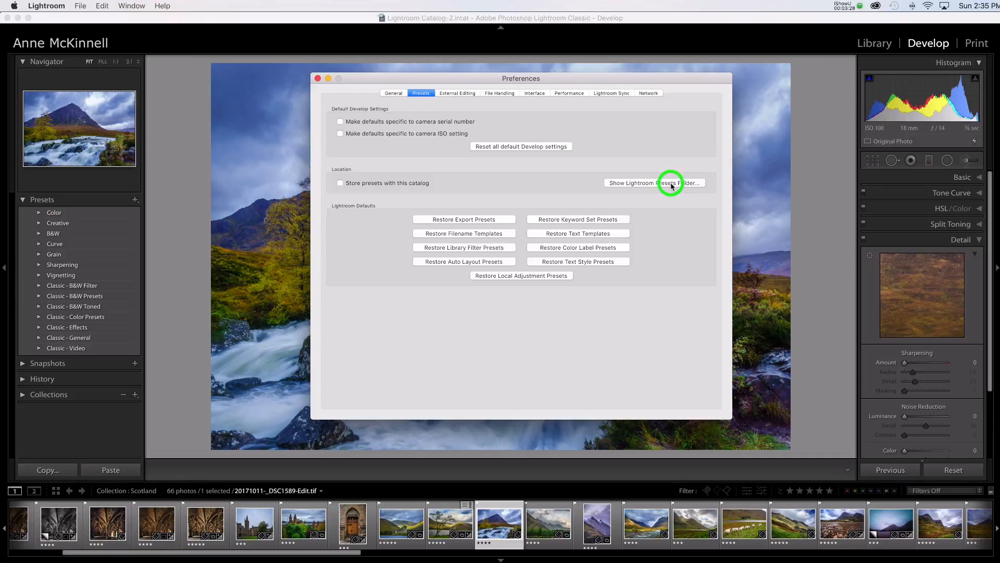
left_click(652, 184)
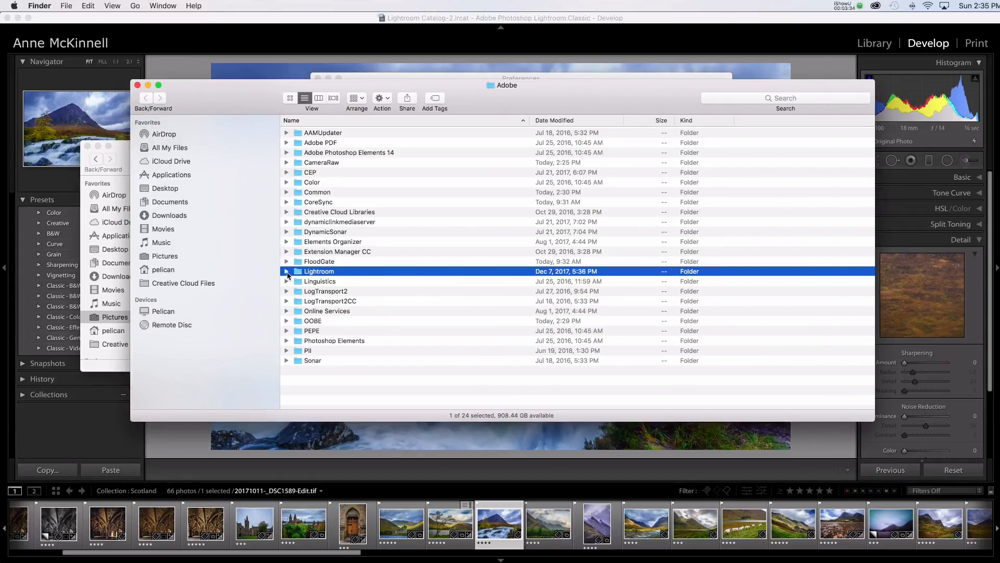
Expand Lightroom > Develop Presets to confirm the custom preset folders, then return to Lightroom
left_click(287, 271)
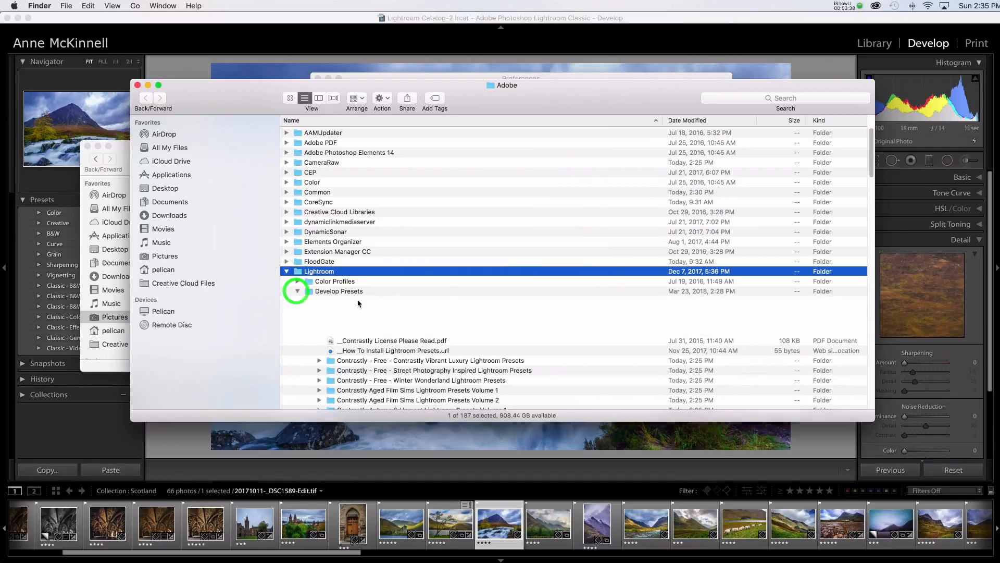
left_click(297, 291)
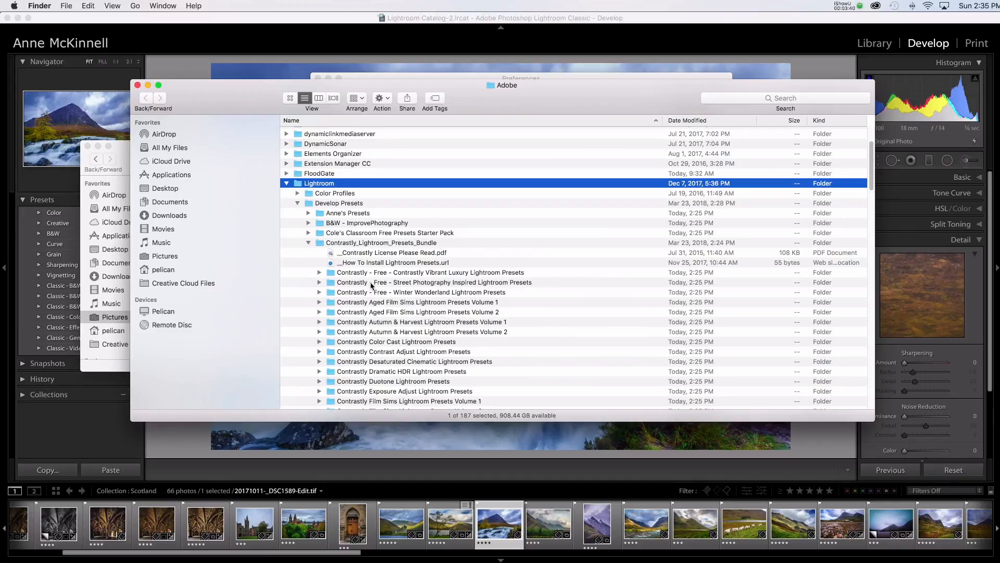
left_click(308, 243)
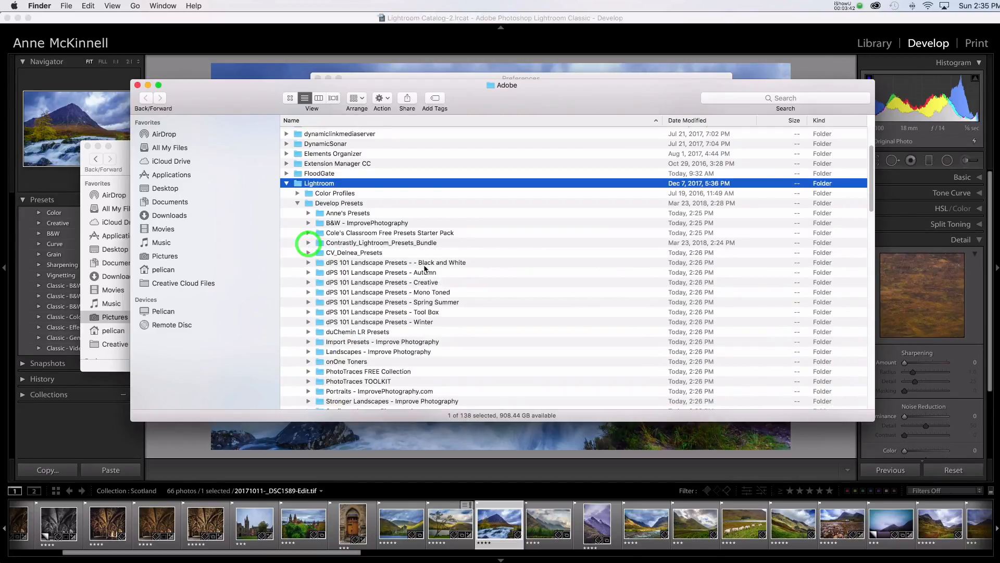
scroll("down", 3)
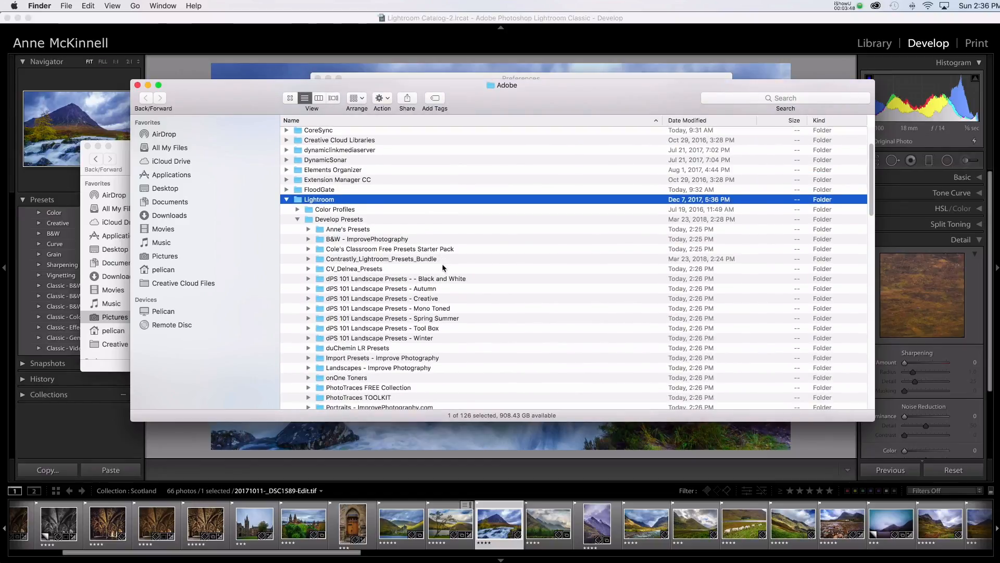
left_click(137, 84)
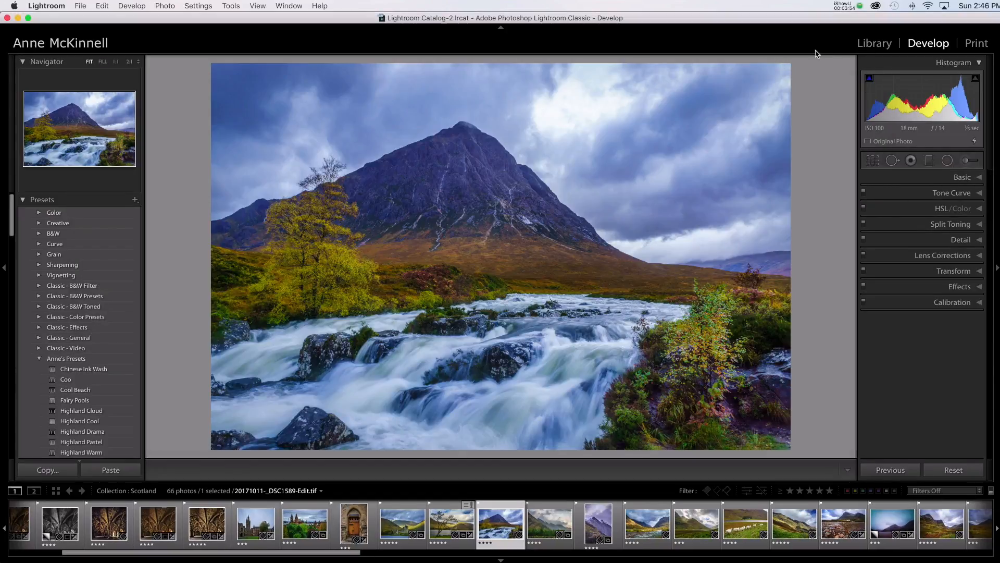